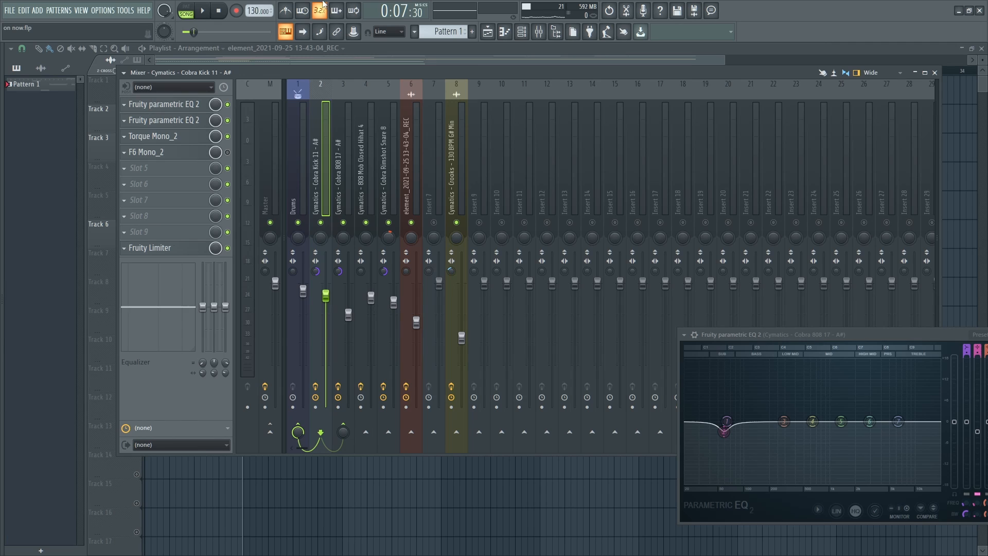
Audition the mix and the kick with Play/Stop before reviewing the Cobra 808 17 channel
left_click(203, 10)
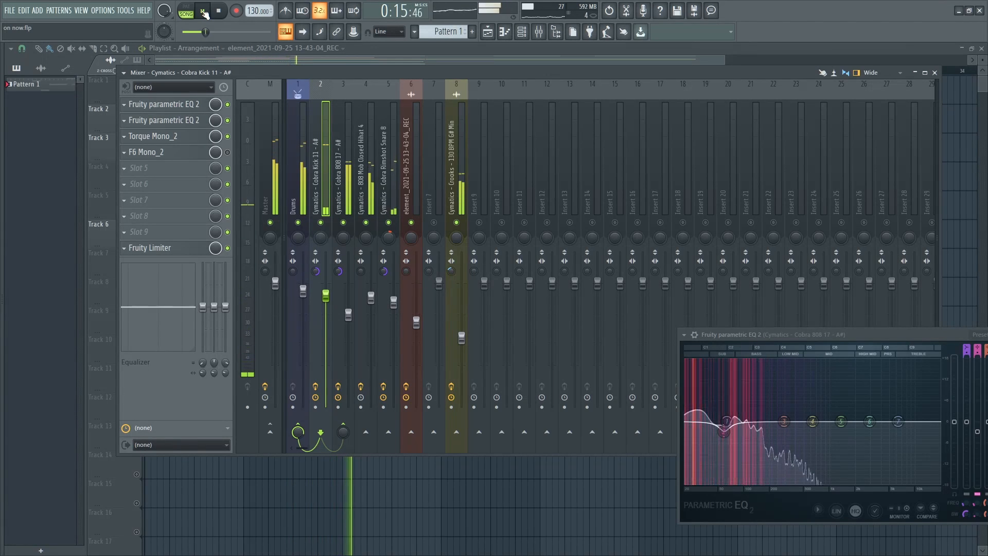
left_click(201, 10)
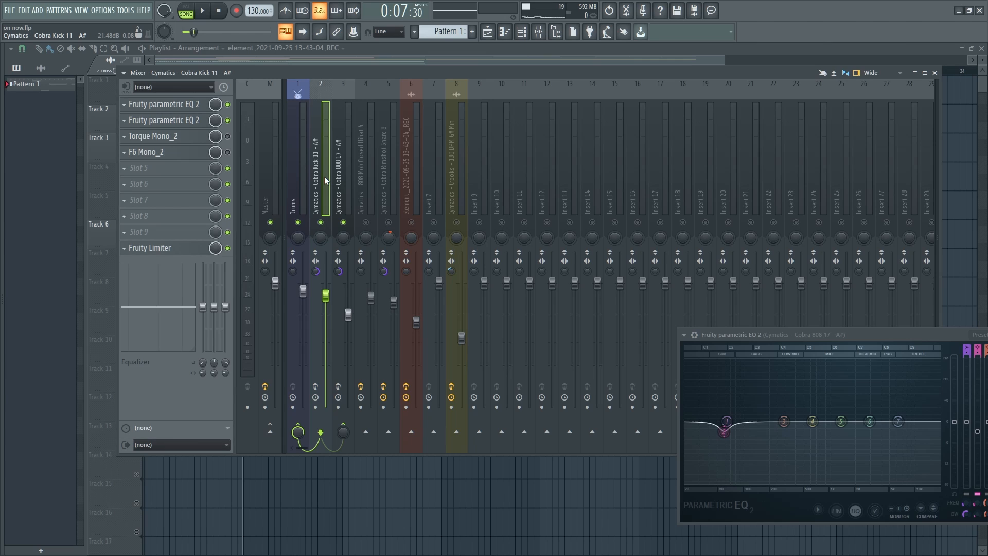
mouse_move(316, 180)
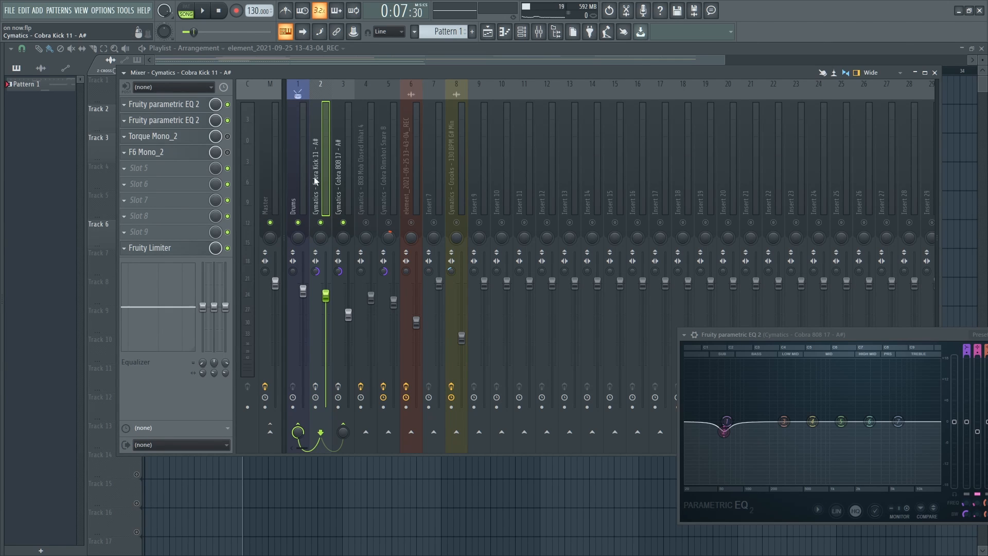
left_click(204, 10)
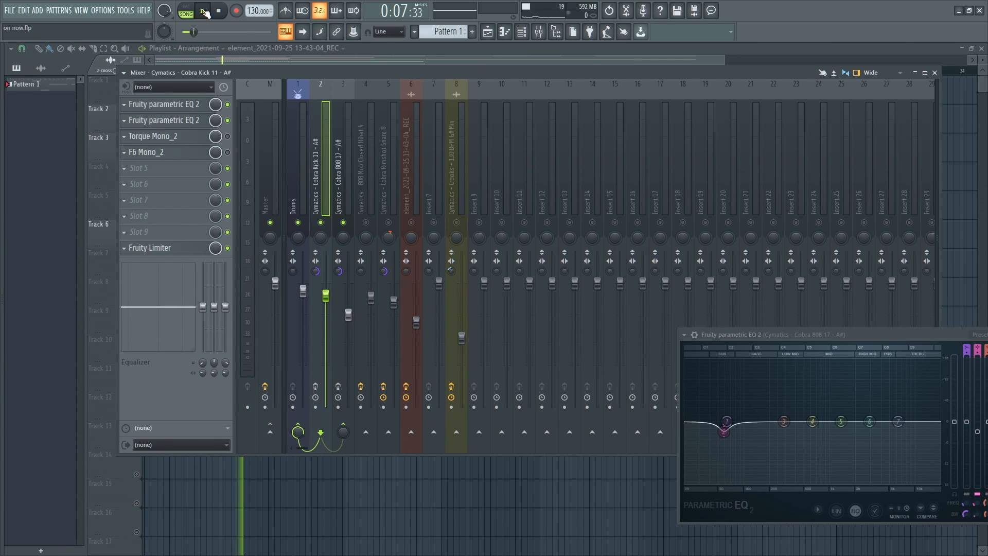
left_click(205, 11)
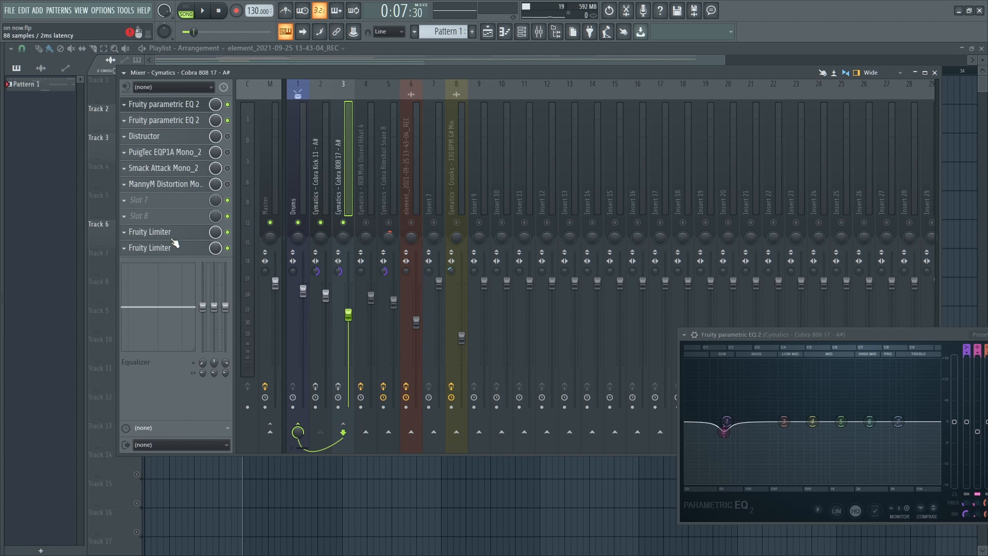
Bring up the 808 channel's Fruity Limiter and move its window aside
left_click(149, 247)
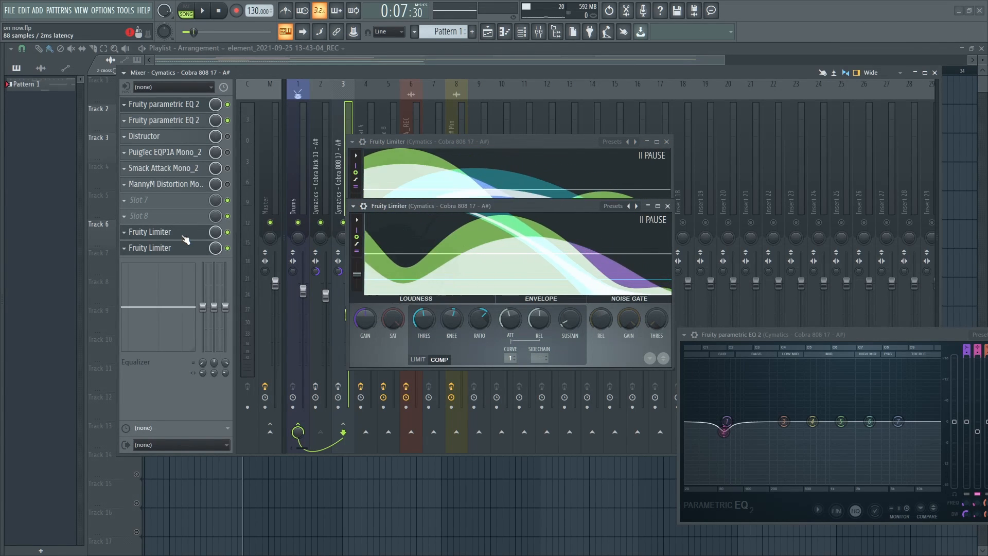
left_click_drag(510, 141, 728, 134)
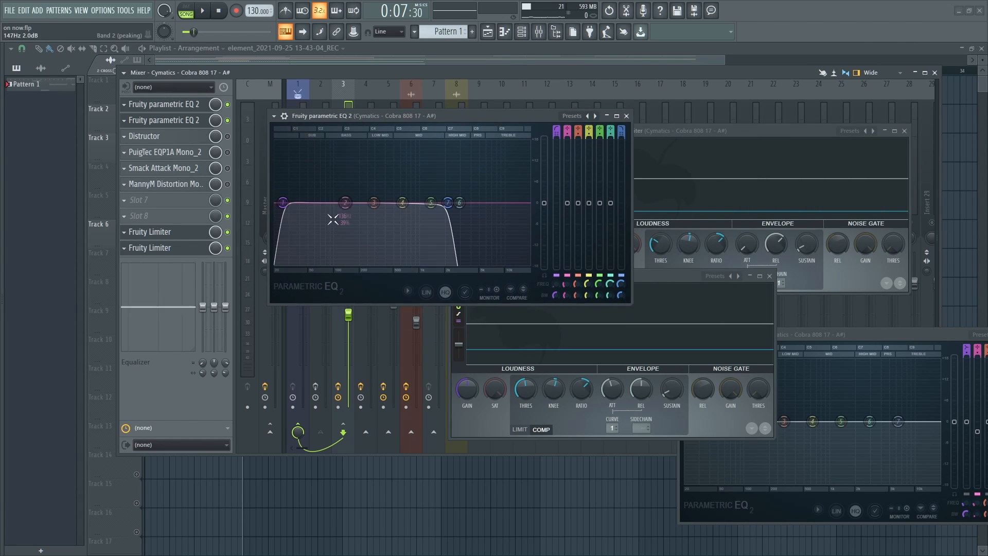
Adjust the 808 band-pass EQ's mid band and low-pass cutoff while the 808 plays
left_click(203, 12)
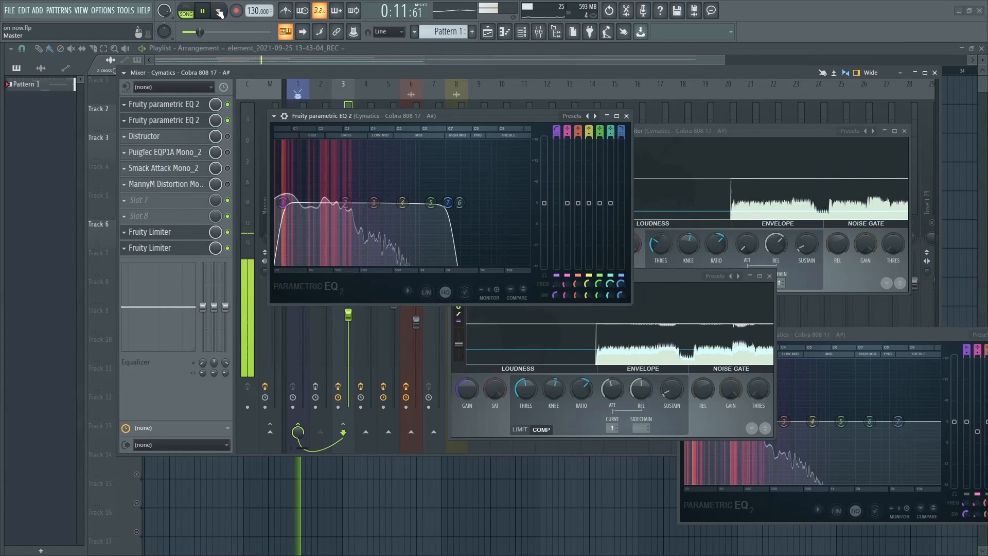
left_click_drag(283, 197, 300, 208)
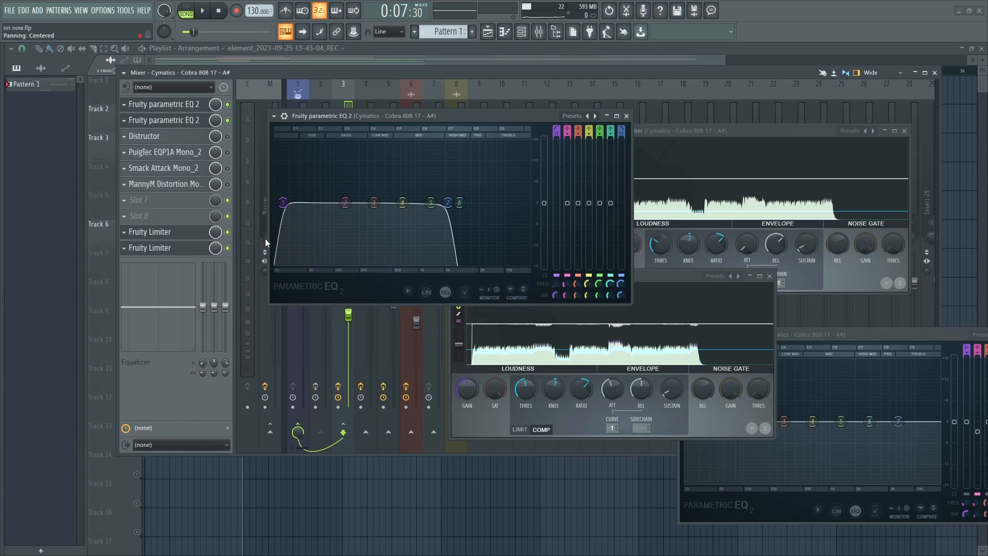
left_click_drag(284, 204, 283, 204)
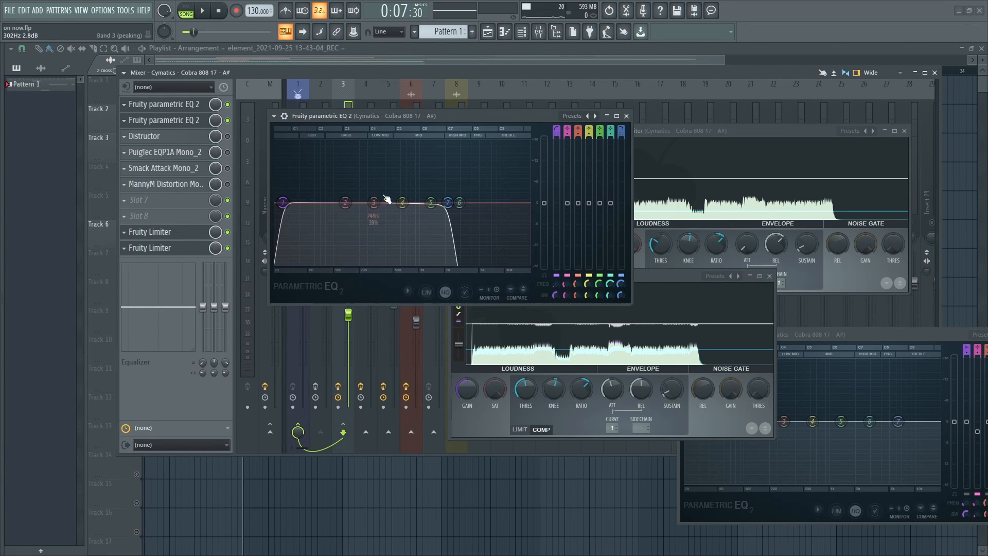
left_click_drag(383, 201, 403, 202)
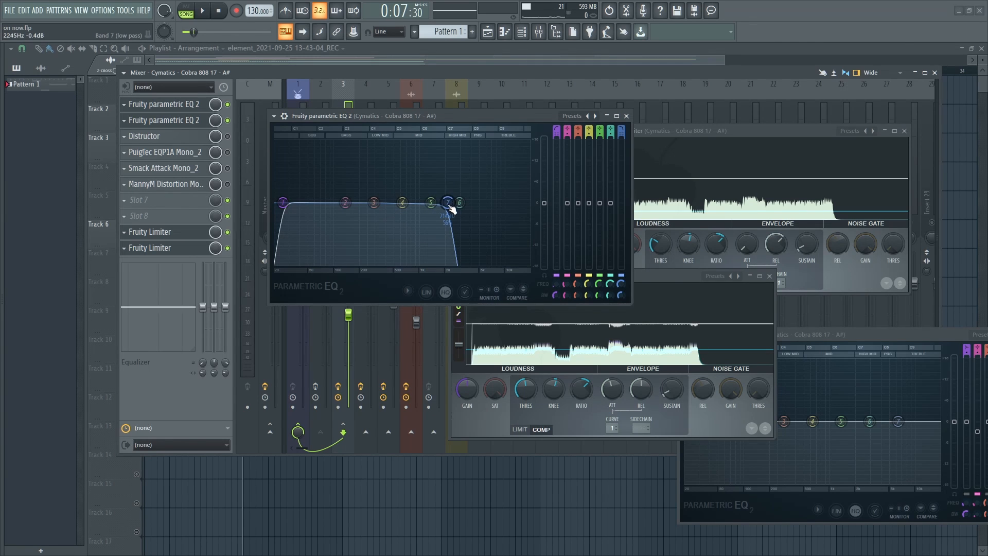
left_click_drag(458, 203, 446, 203)
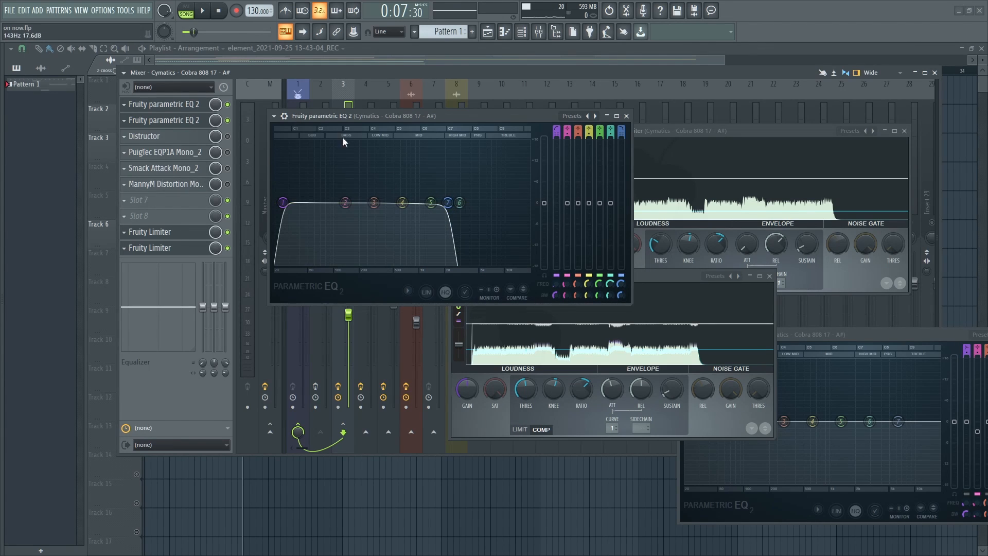
mouse_move(209, 44)
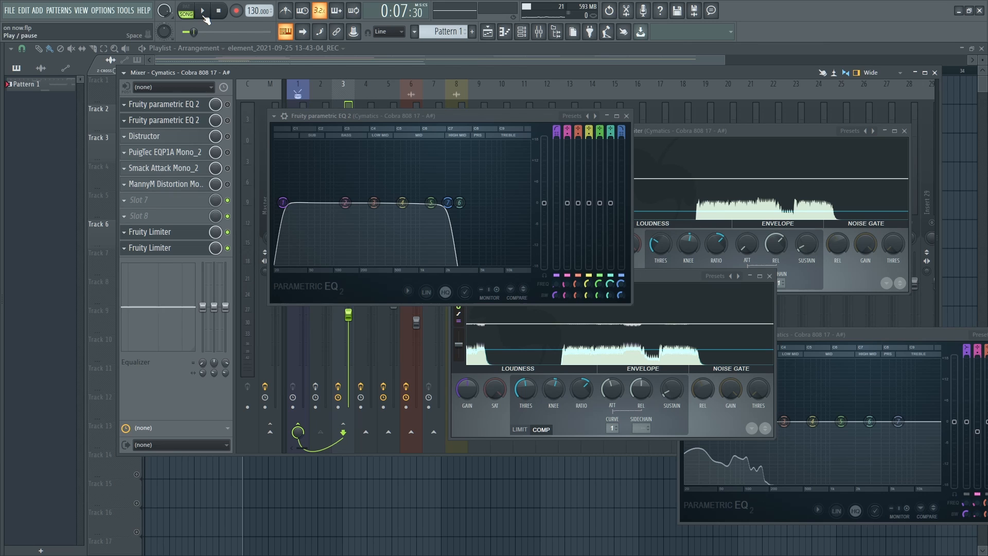
Compare the filtered 808 during playback and pull the low-pass cutoff back down
left_click(204, 11)
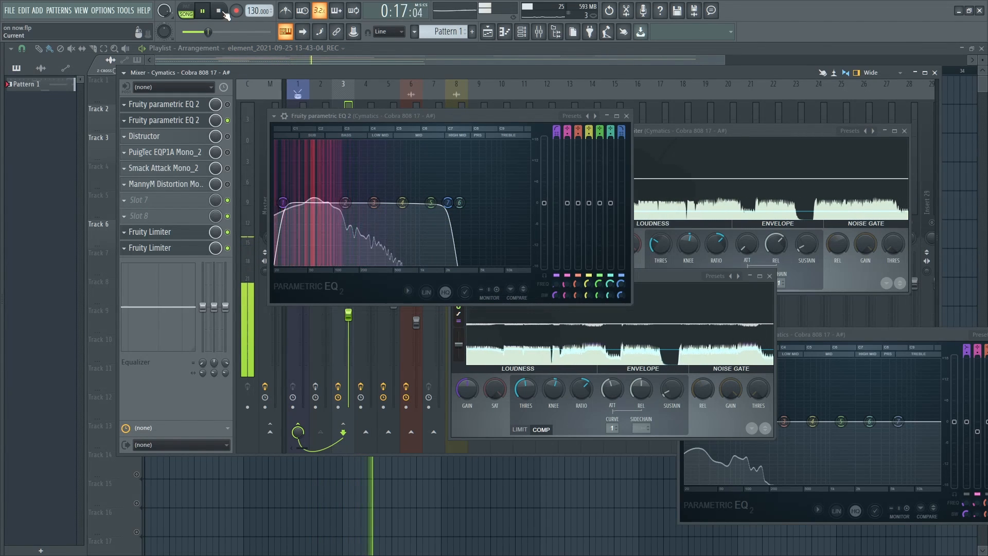
left_click(217, 11)
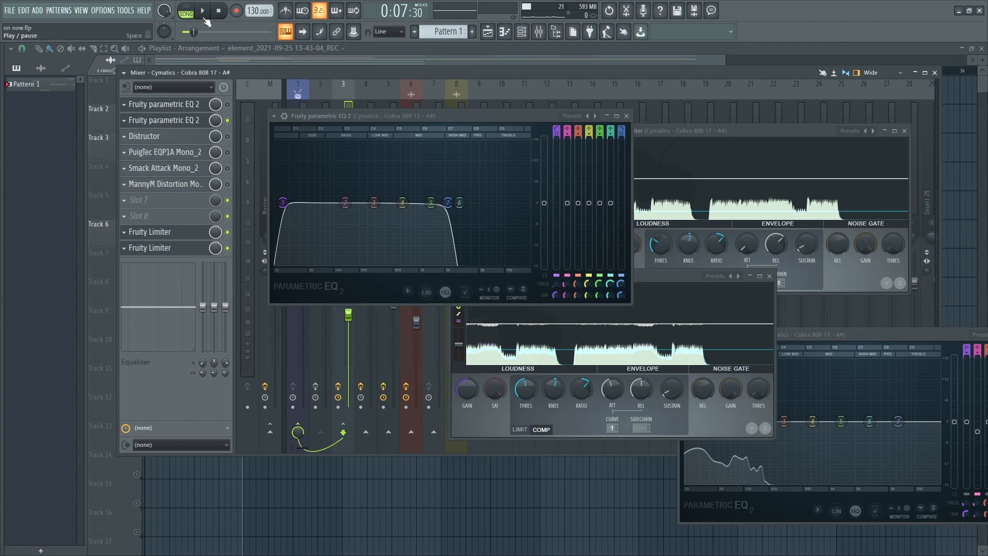
left_click(204, 10)
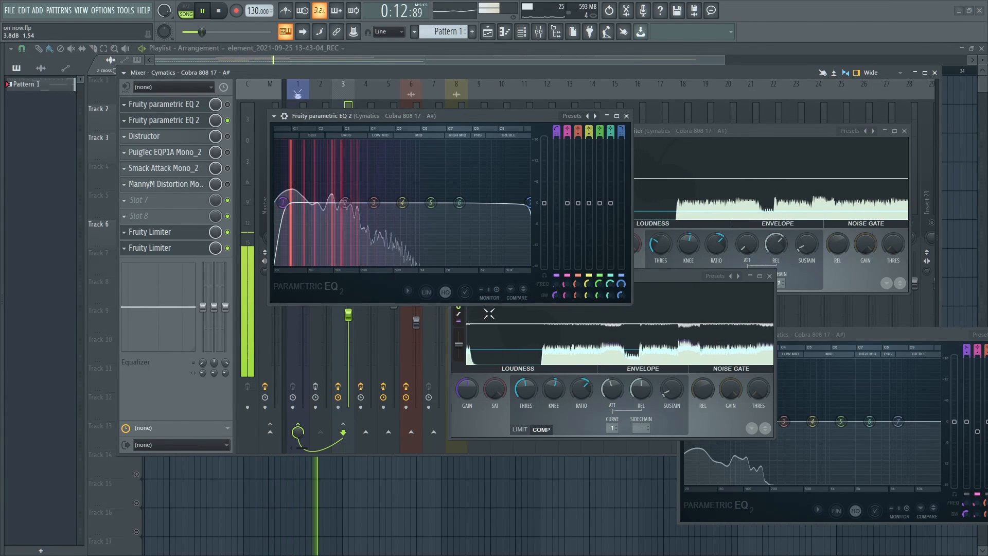
left_click_drag(459, 202, 457, 200)
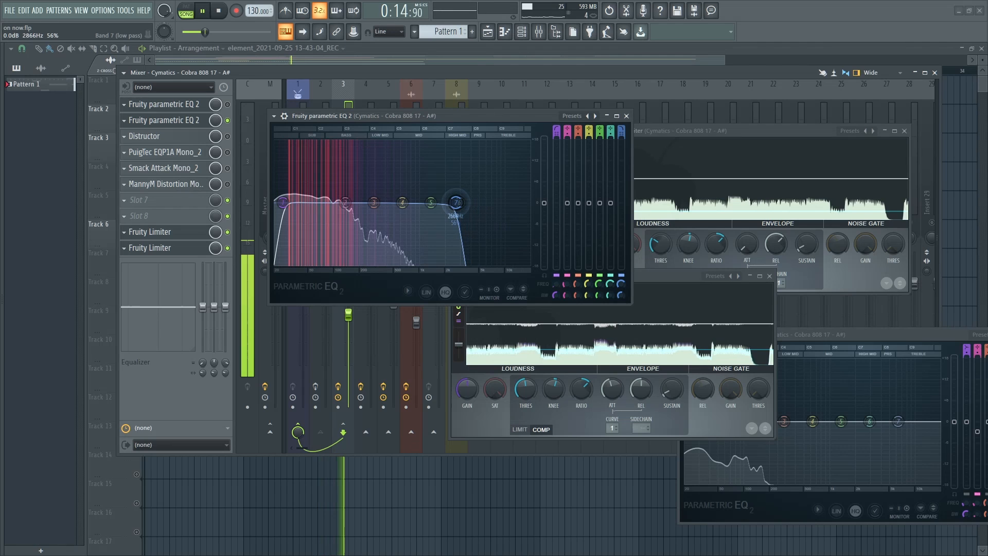
left_click_drag(455, 200, 451, 203)
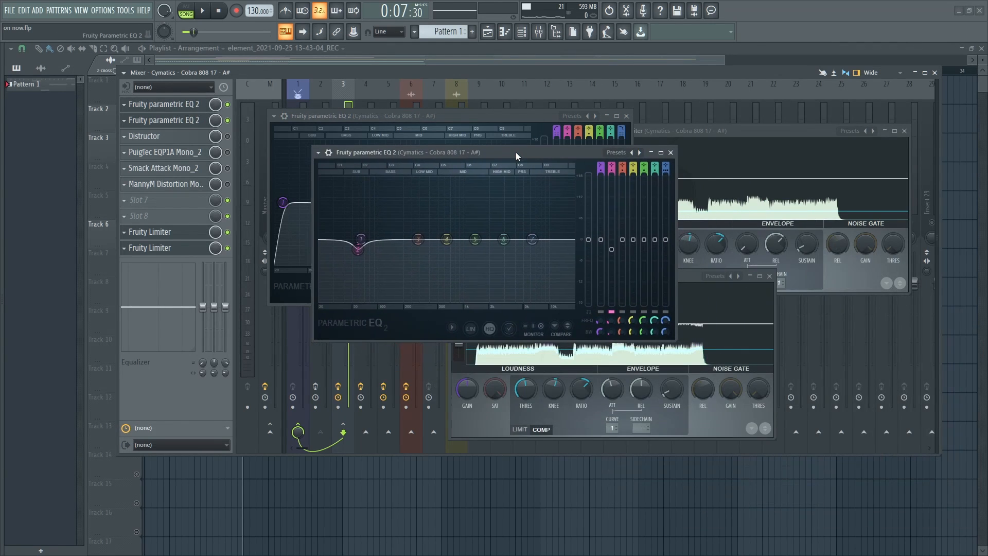
Set a low cut near 55 Hz at about 3 dB and review the band options
left_click_drag(358, 247, 358, 246)
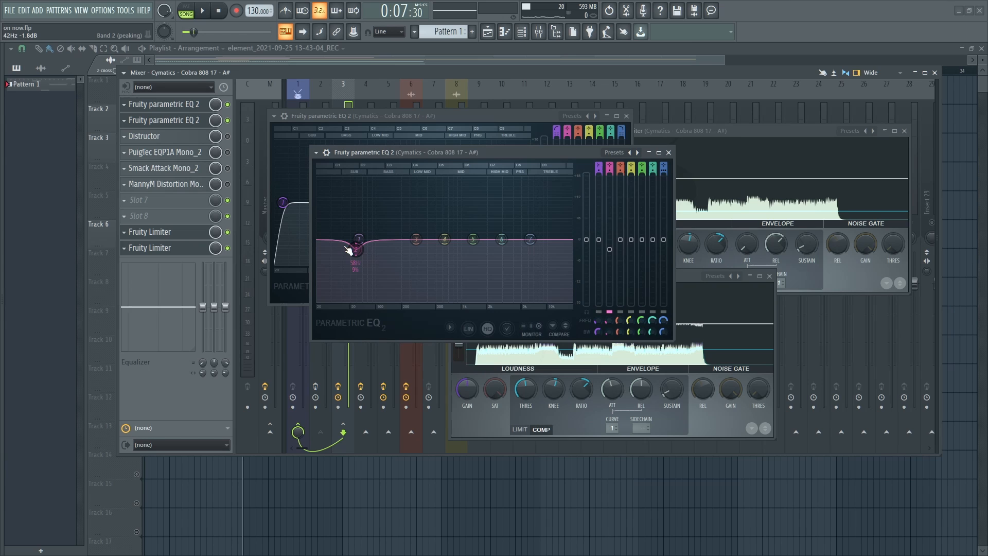
left_click_drag(353, 250, 356, 251)
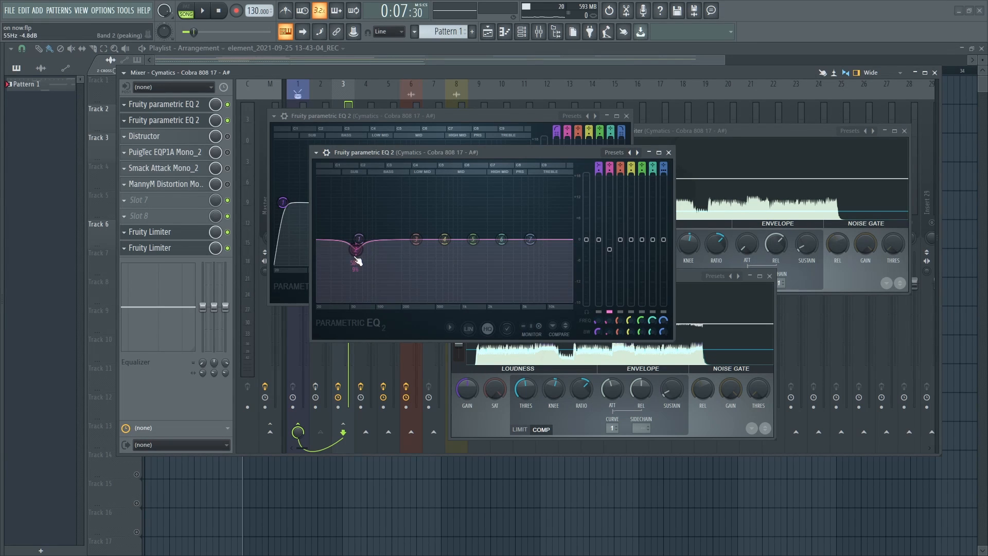
left_click_drag(357, 250, 357, 239)
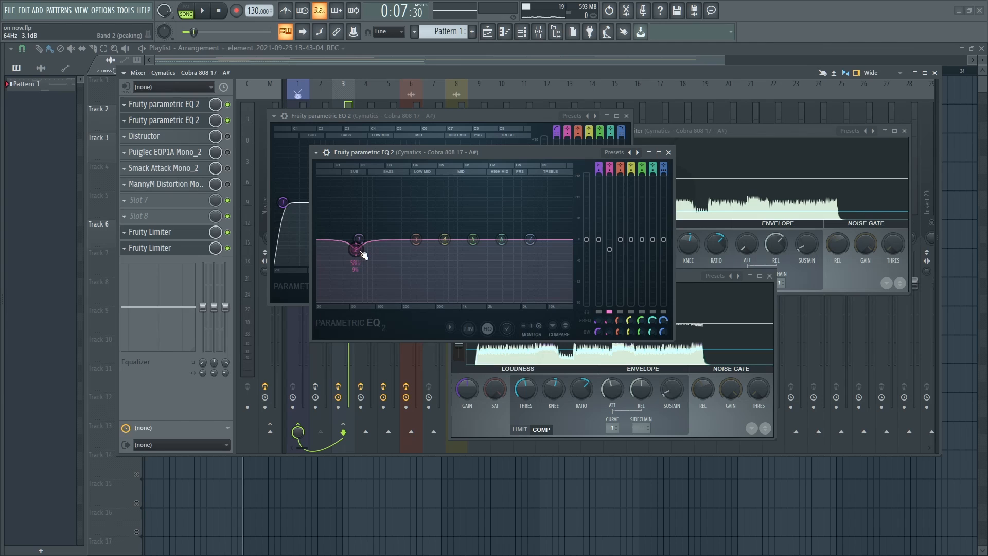
right_click(357, 249)
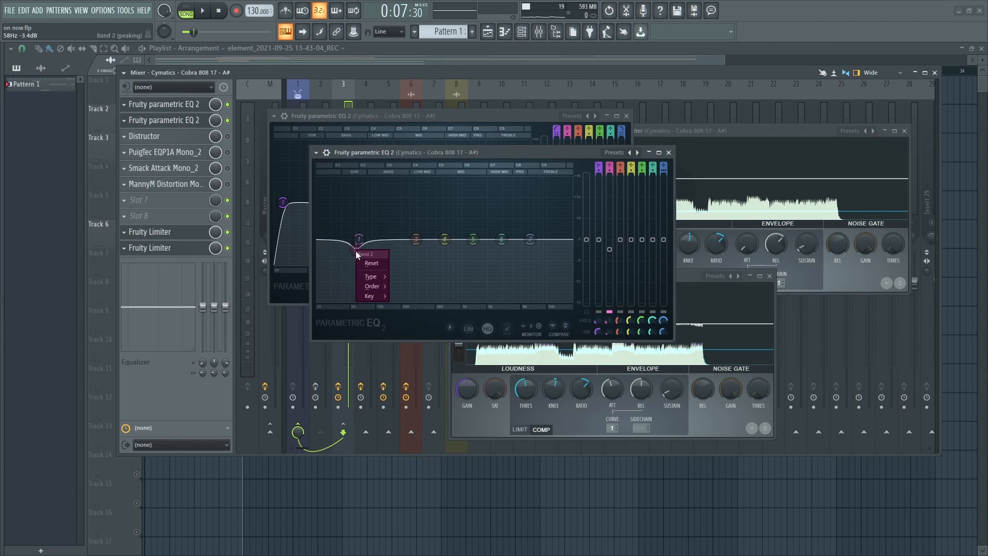
mouse_move(371, 262)
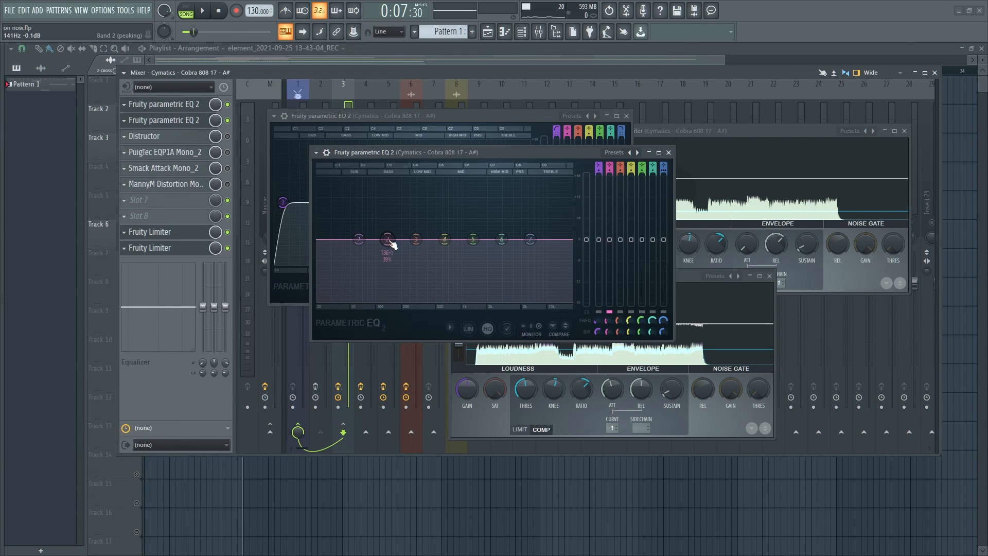
right_click(387, 240)
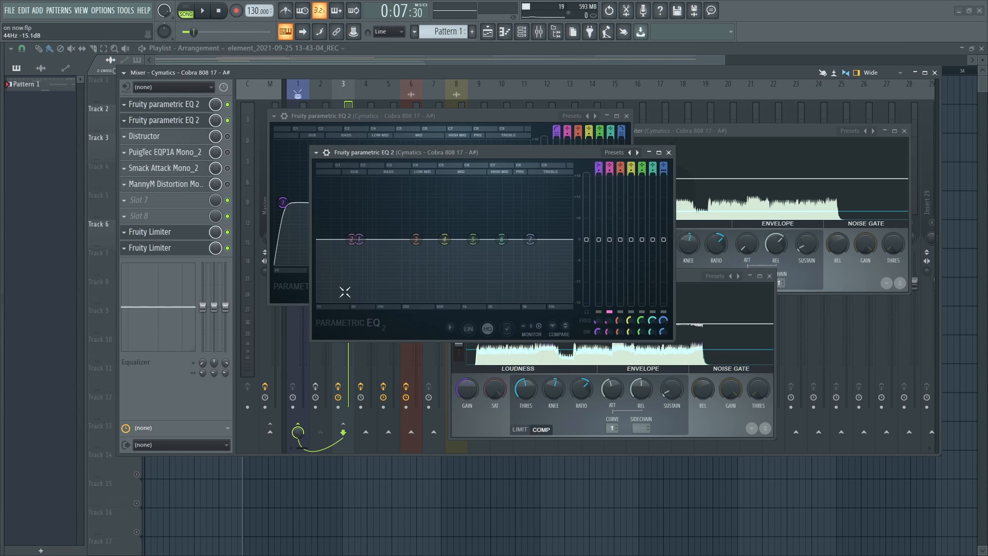
Deepen the dip to about -4 dB and move it toward 50 Hz on the 808's second EQ
left_click_drag(354, 240, 353, 244)
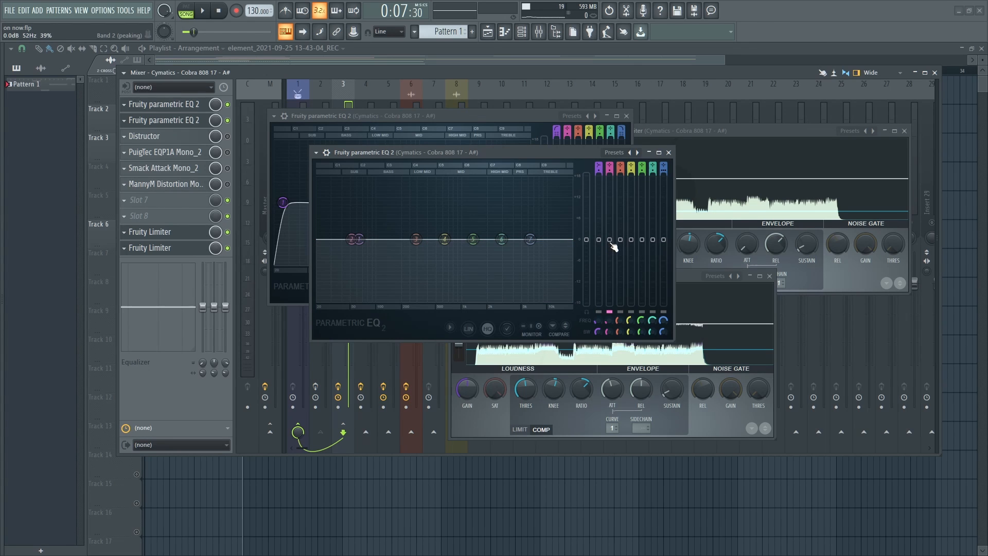
left_click_drag(351, 239, 350, 247)
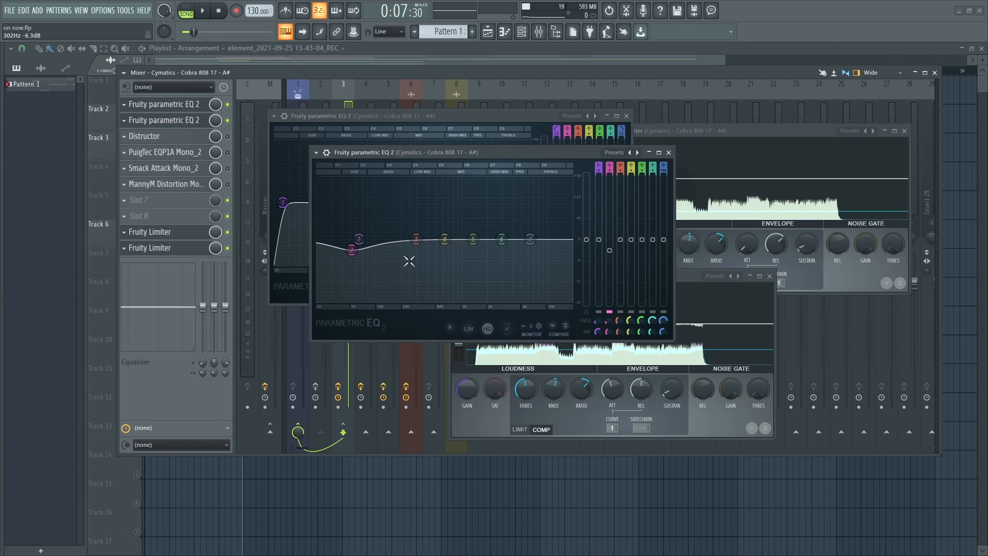
left_click_drag(351, 250, 353, 252)
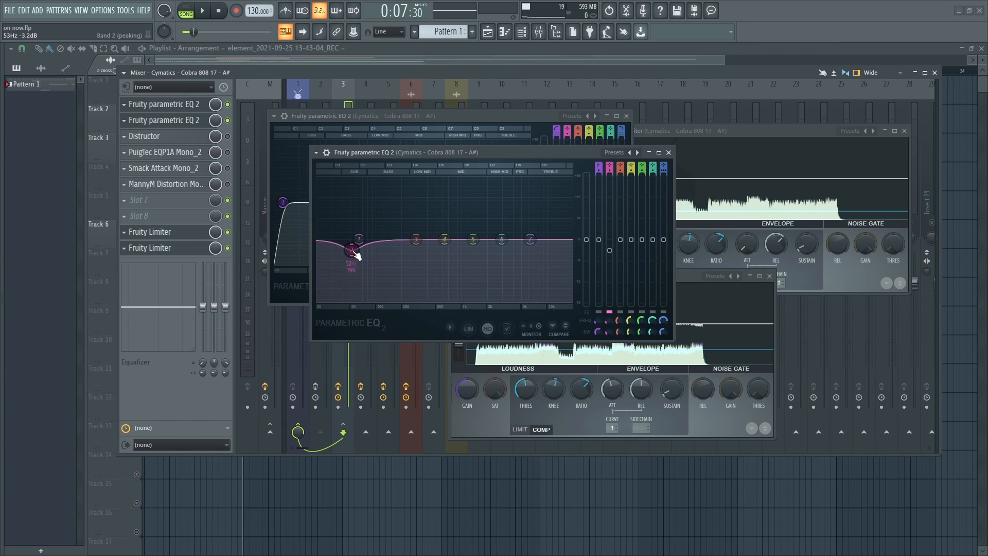
left_click_drag(351, 251, 351, 259)
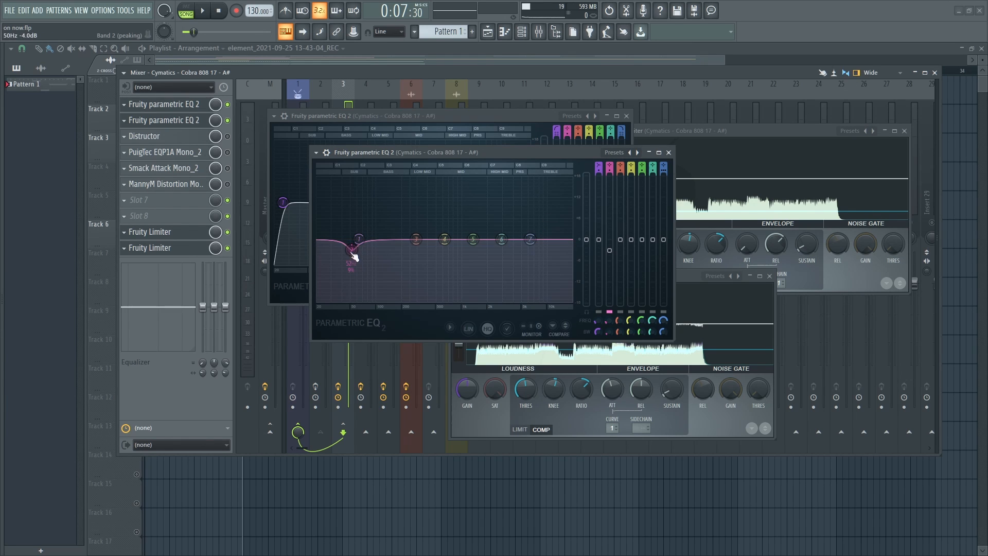
left_click_drag(353, 247, 353, 253)
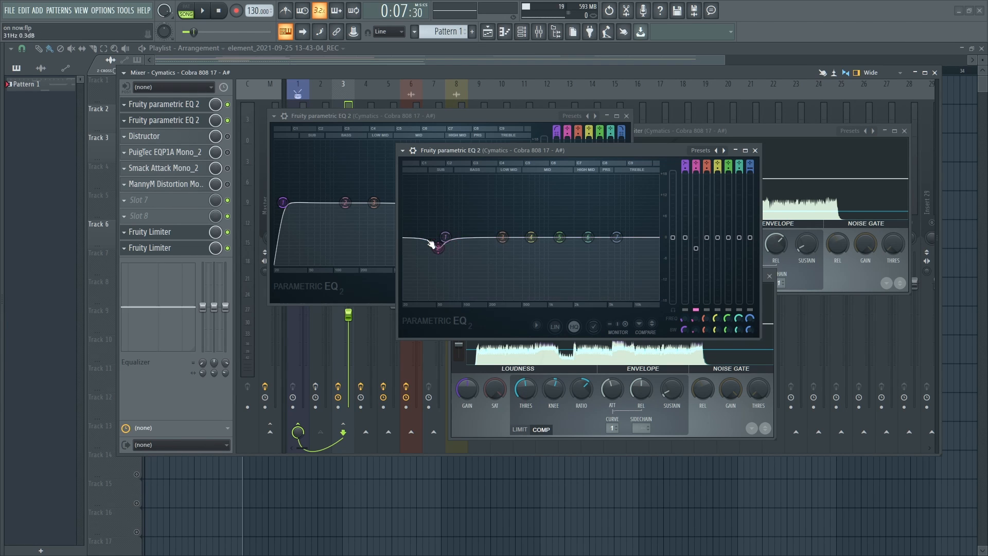
left_click_drag(437, 246, 441, 243)
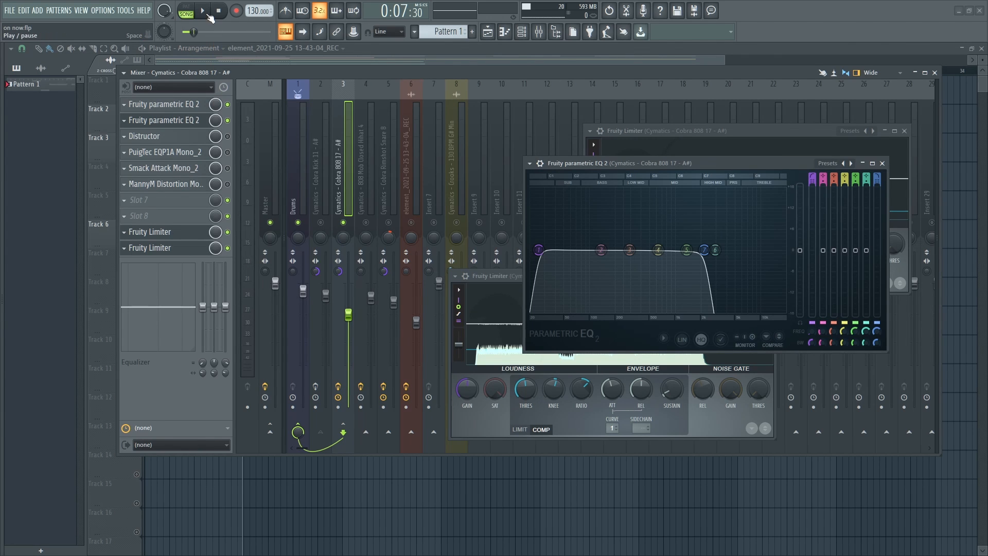
Audition the beat several times to hear the Cobra Kick 11 channel
left_click(203, 11)
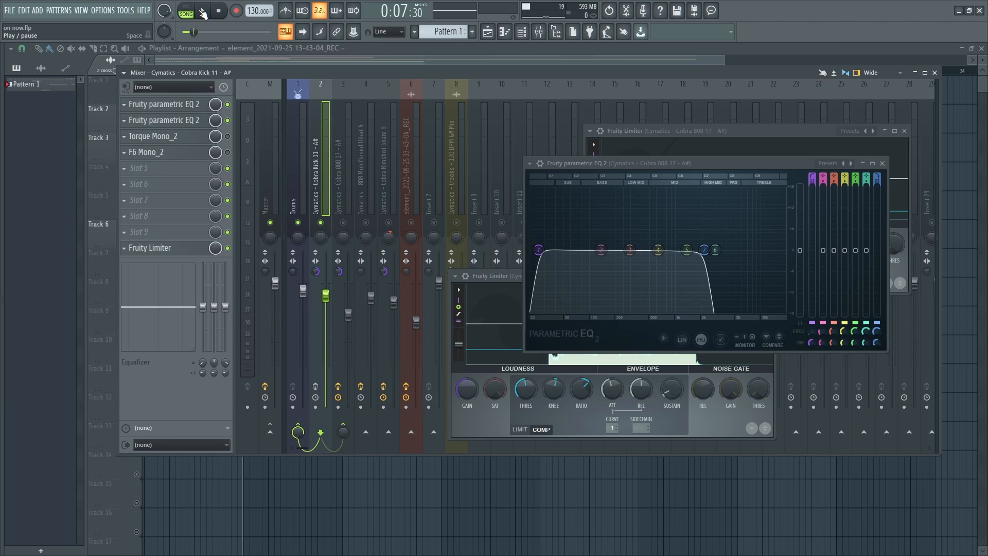
left_click(206, 10)
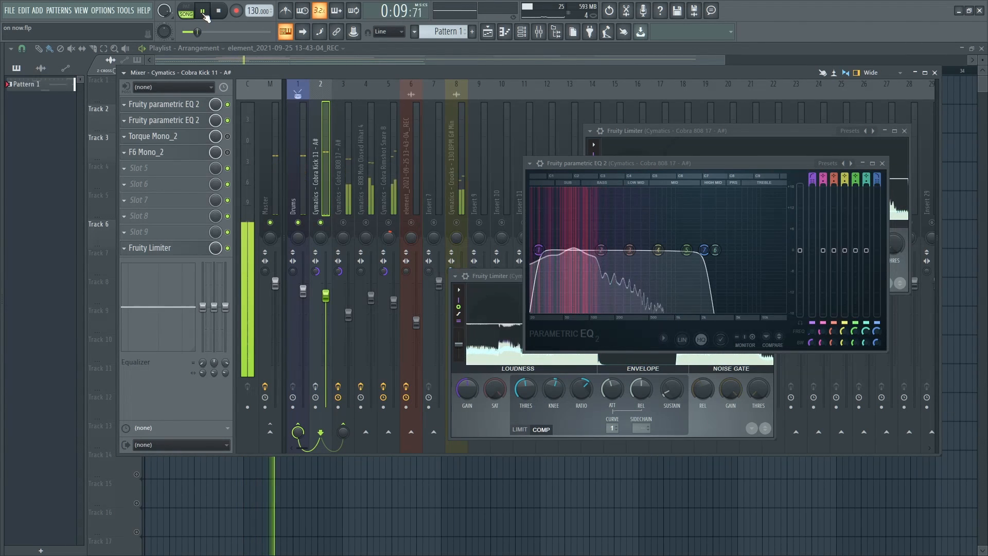
left_click(200, 11)
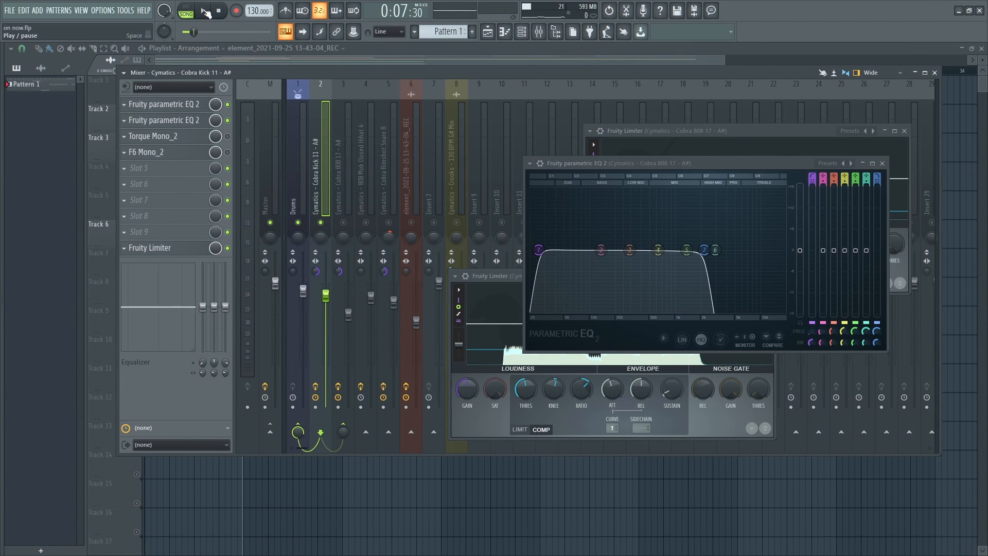
left_click(207, 11)
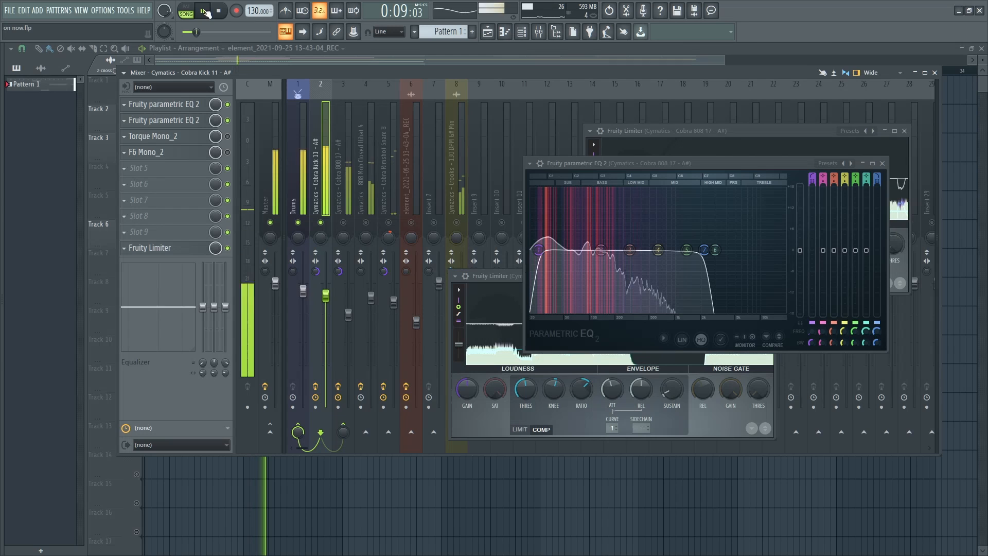
left_click(205, 12)
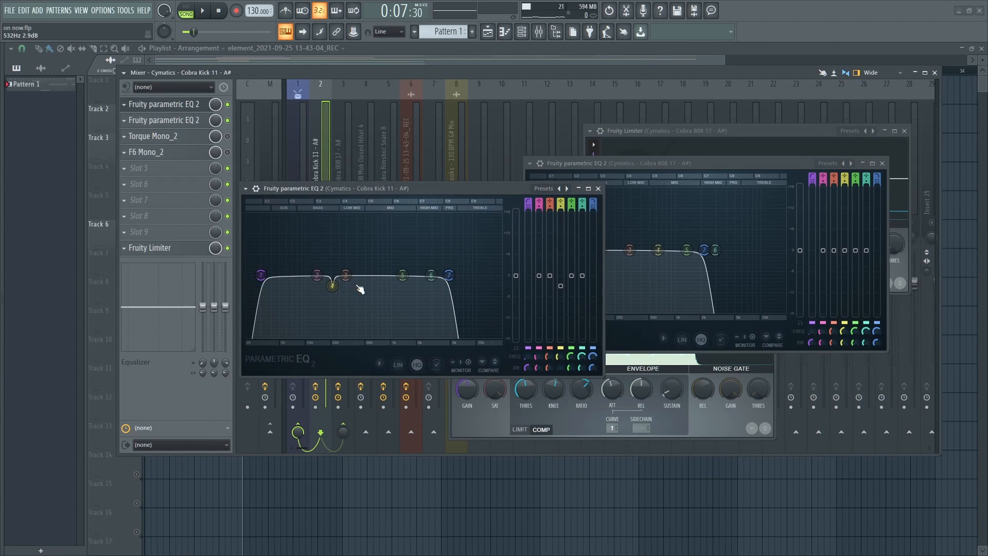
Sweep the kick's high-cut up to about 17 kHz and bring it back down during playback
left_click_drag(448, 274, 448, 283)
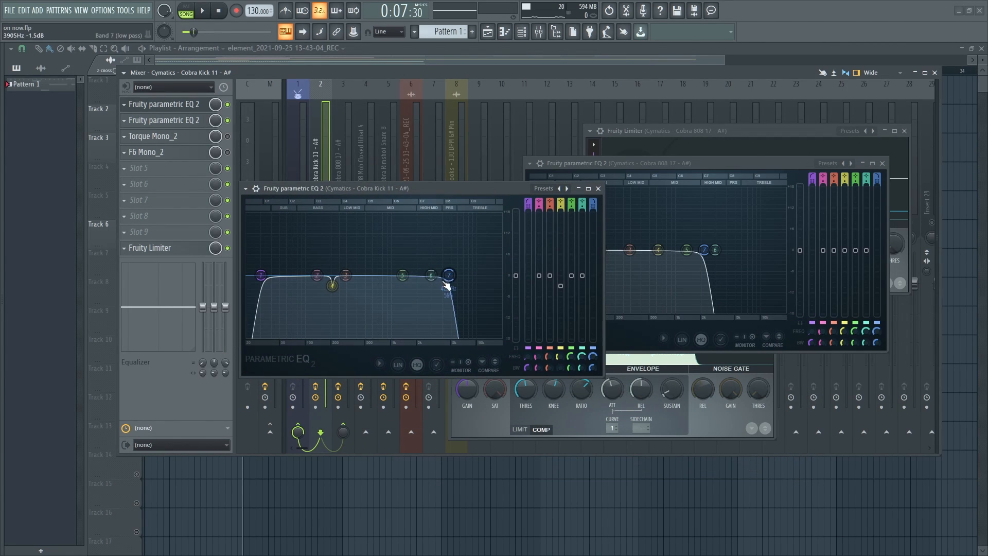
left_click_drag(447, 275, 449, 275)
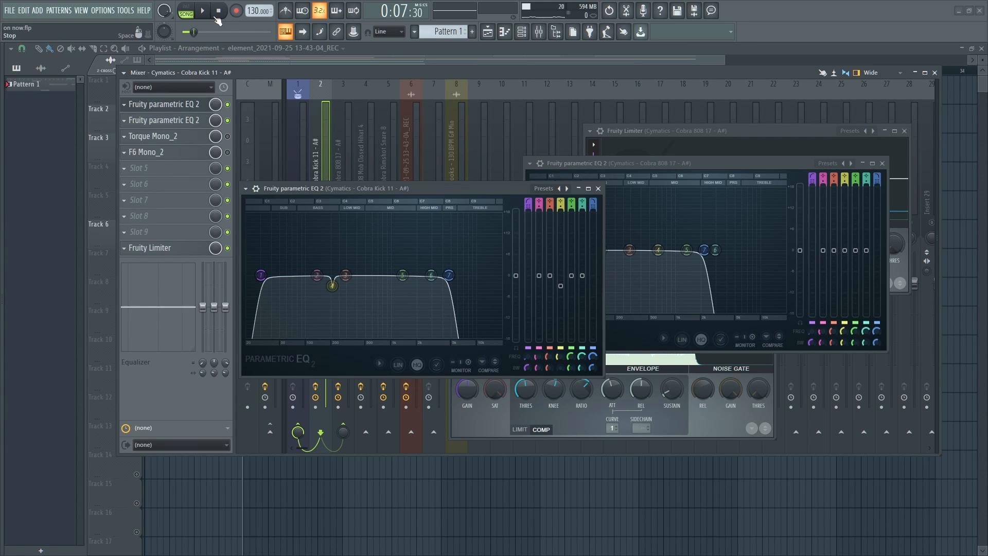
left_click(204, 10)
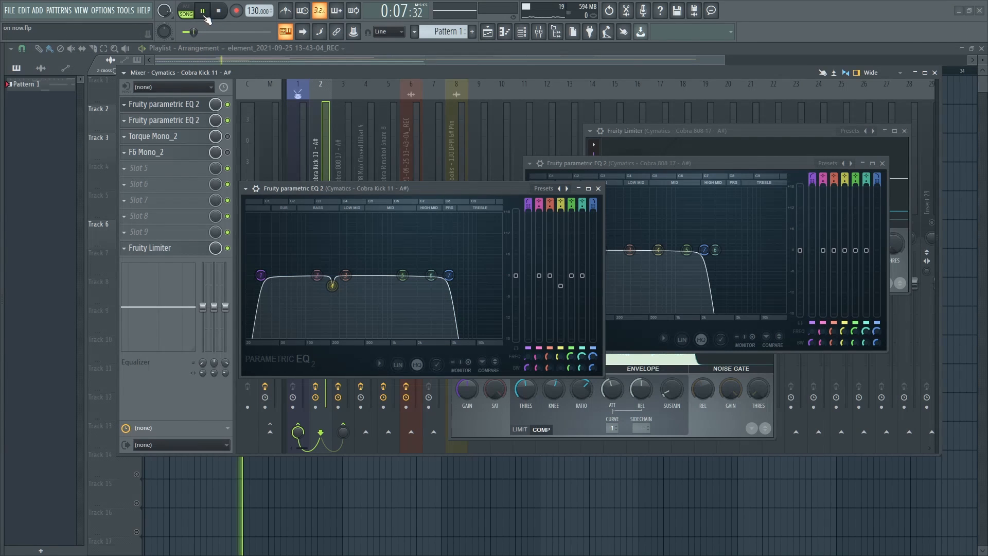
left_click_drag(450, 276, 452, 276)
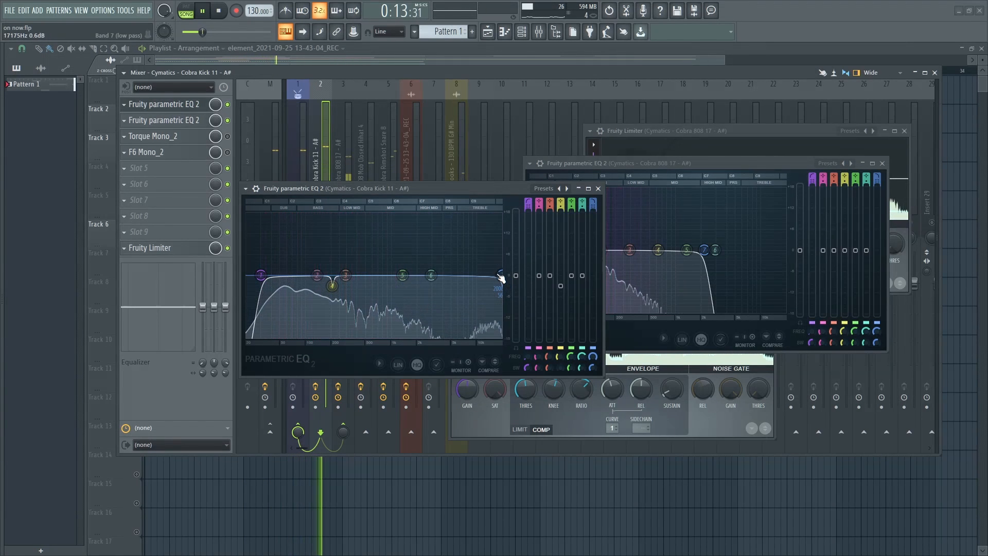
left_click_drag(497, 275, 454, 276)
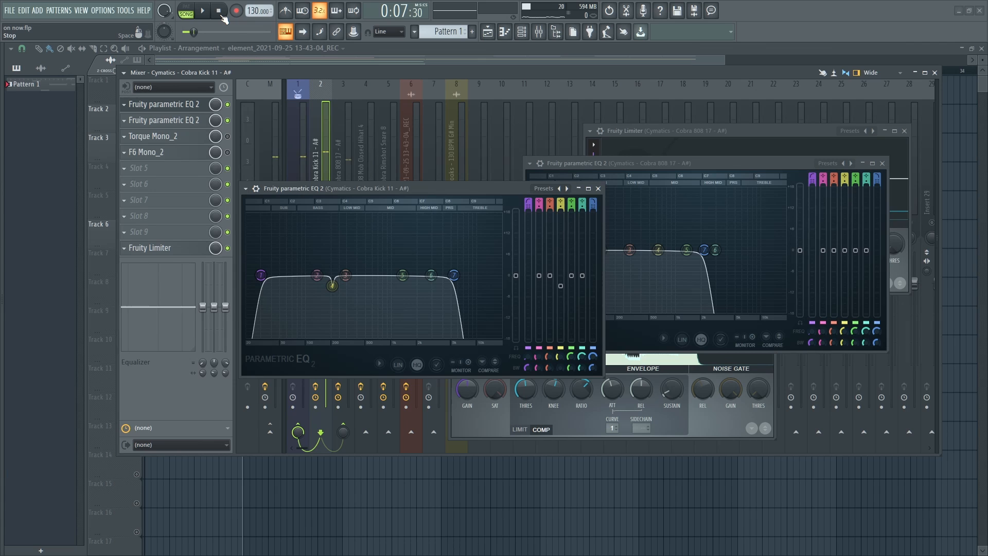
left_click(453, 275)
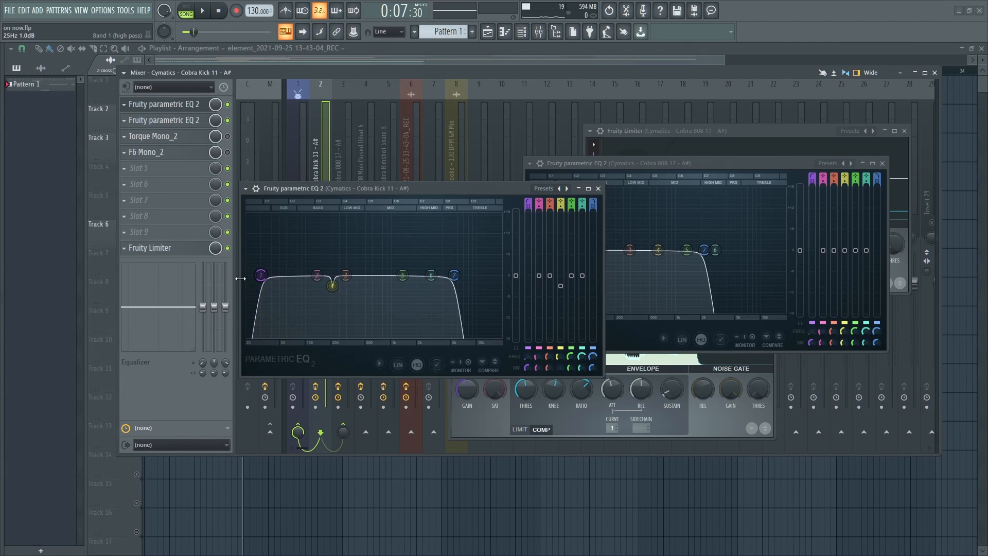
Compare the beat, then set the kick's dip near 200 Hz
left_click(204, 12)
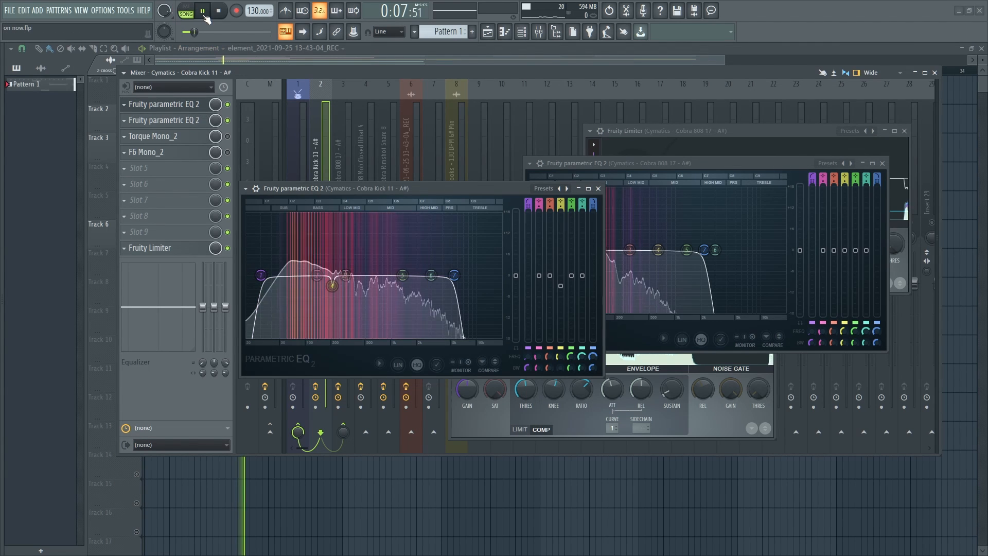
left_click(205, 11)
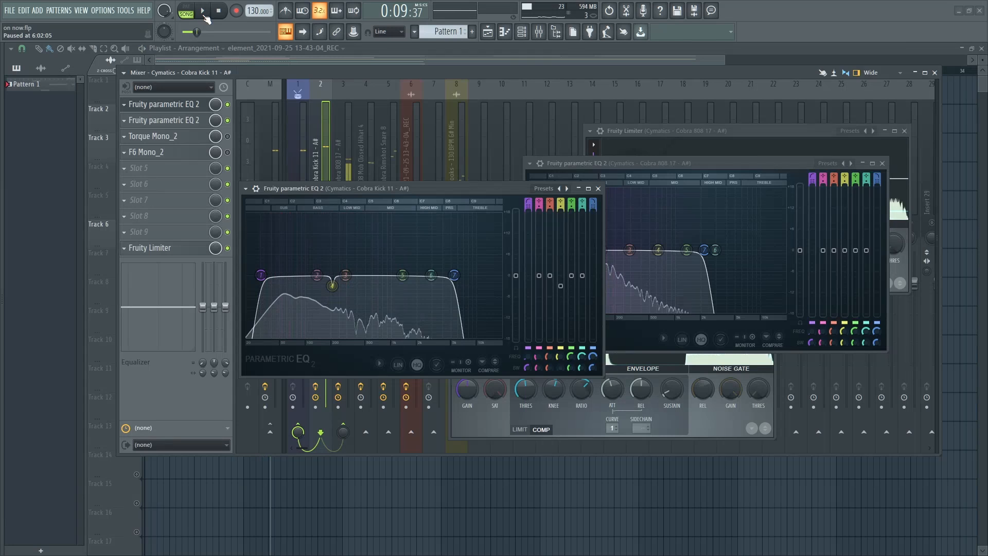
left_click_drag(332, 285, 336, 275)
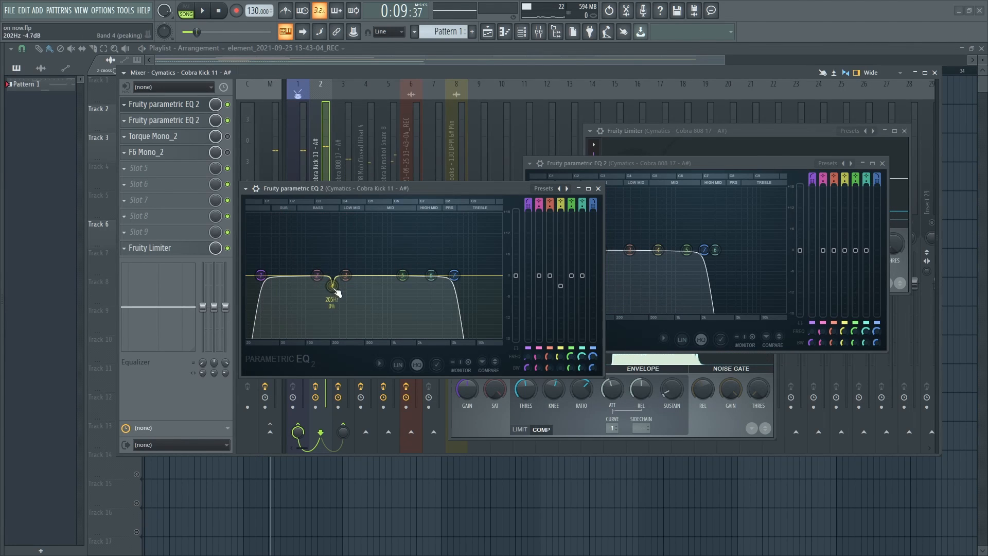
left_click_drag(334, 292, 331, 284)
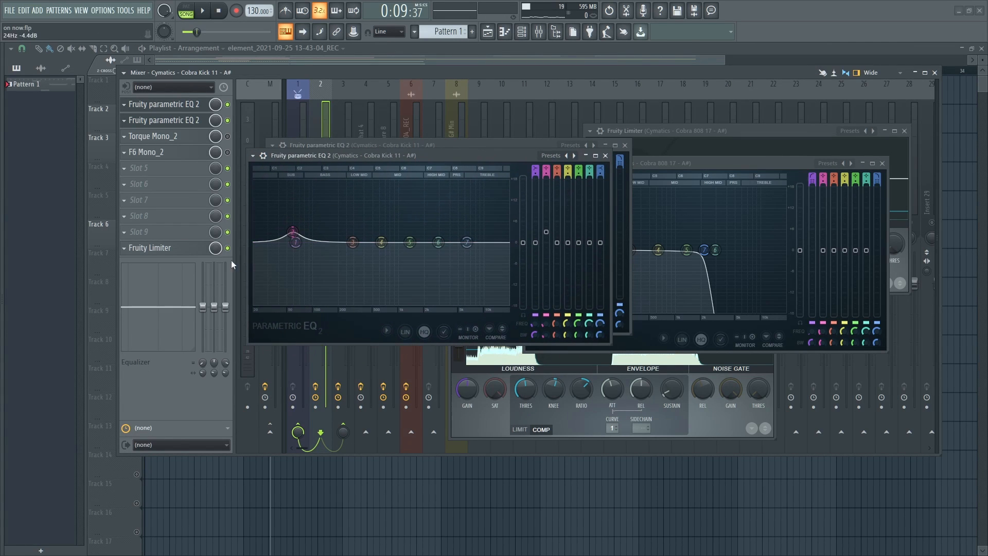
Raise a low boost around 50 Hz on the kick's second EQ and review band 2's options
left_click_drag(292, 230, 293, 233)
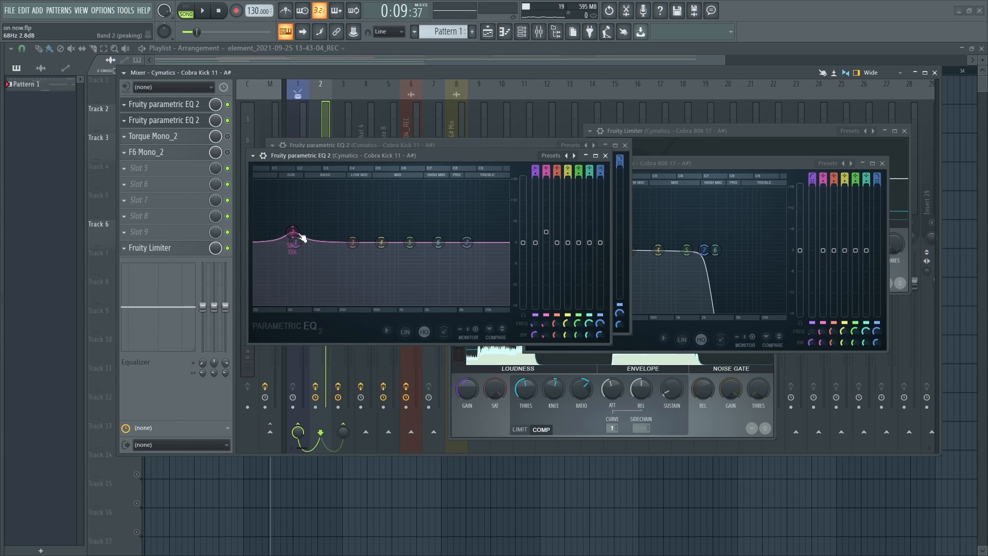
left_click_drag(293, 230, 293, 242)
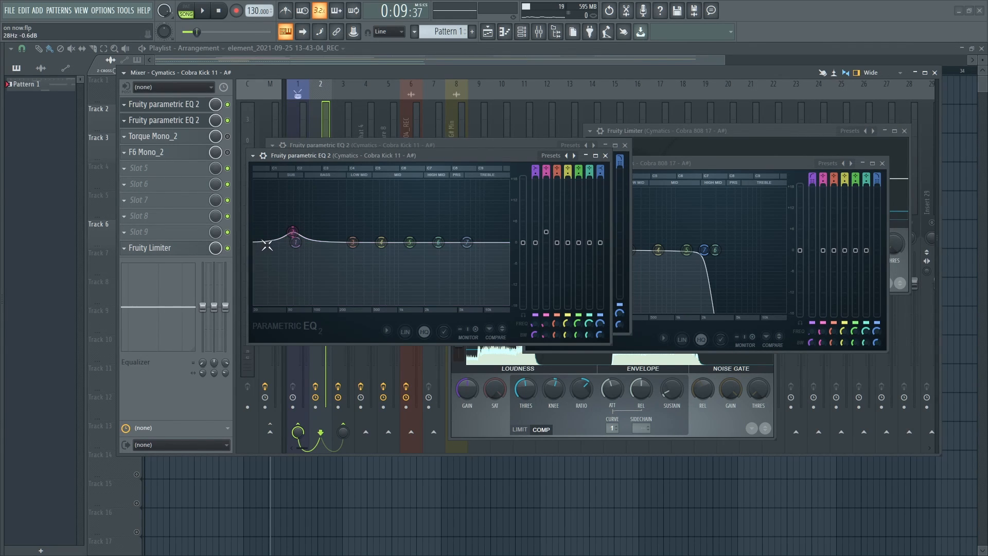
left_click_drag(291, 241, 292, 238)
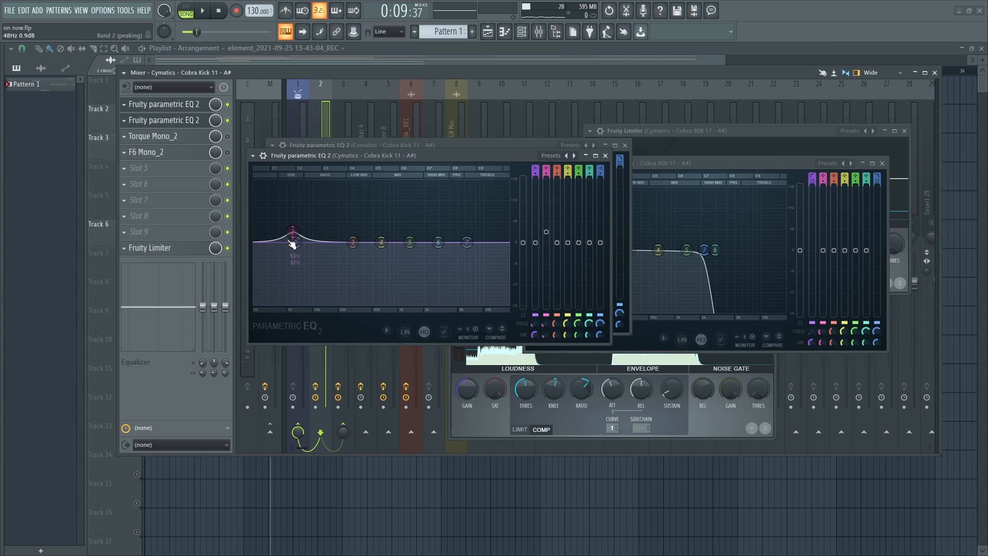
right_click(292, 232)
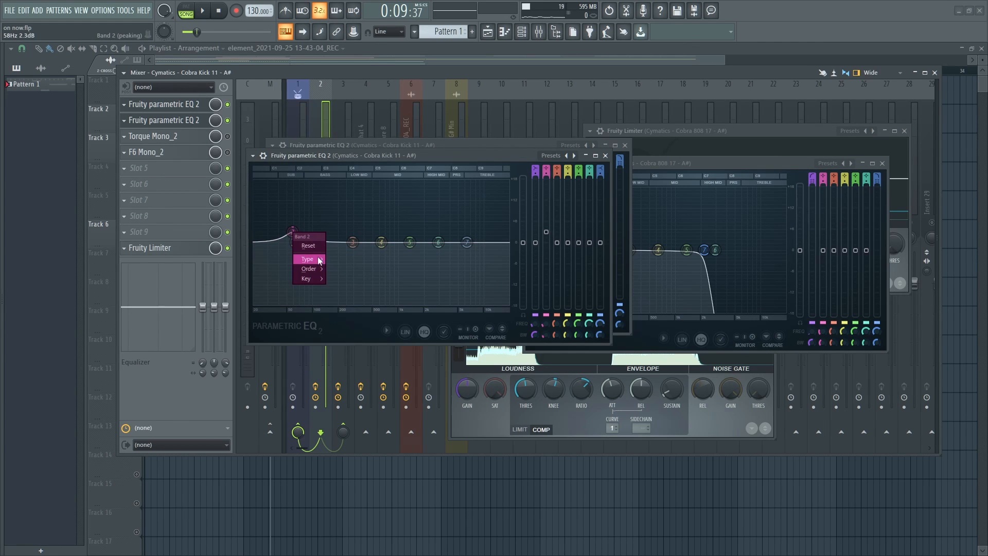
left_click(308, 246)
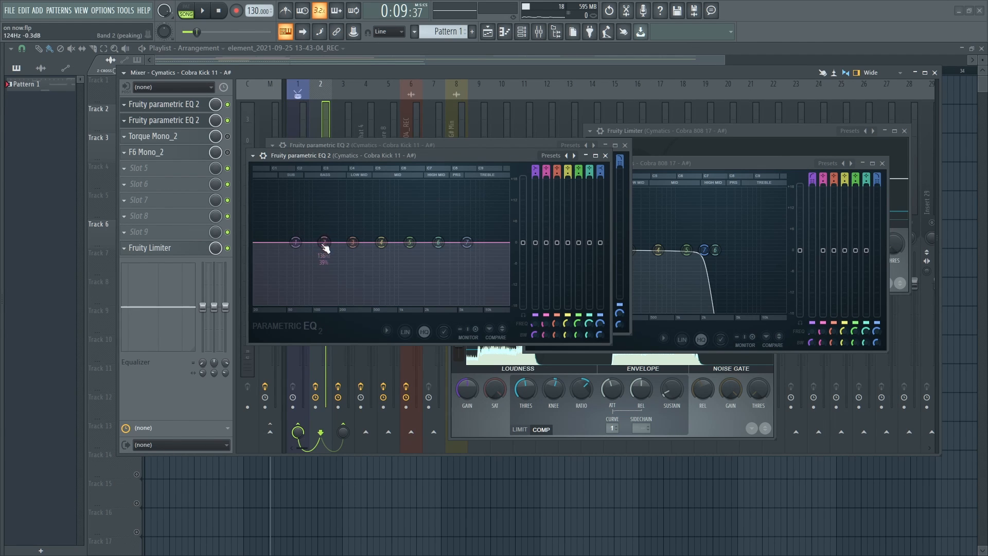
right_click(323, 242)
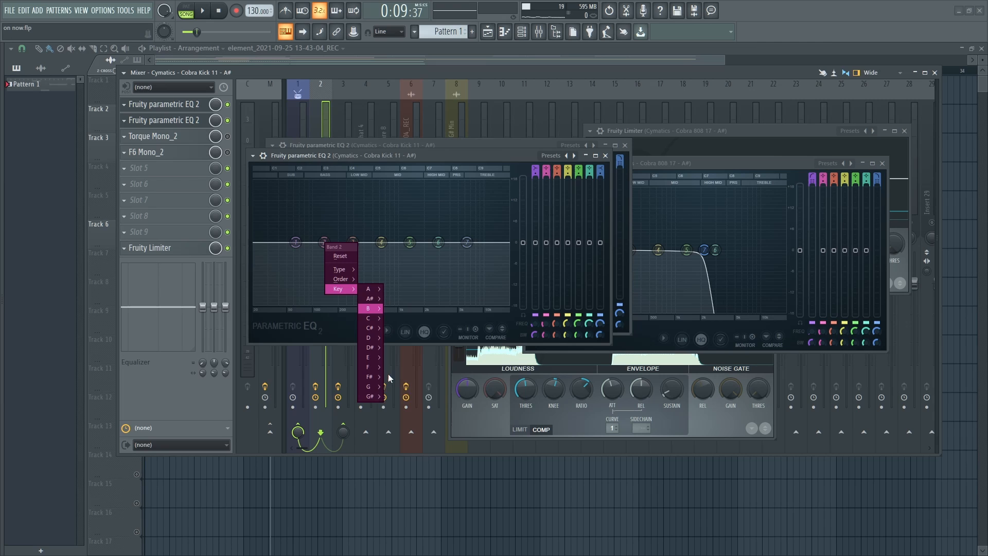
mouse_move(369, 395)
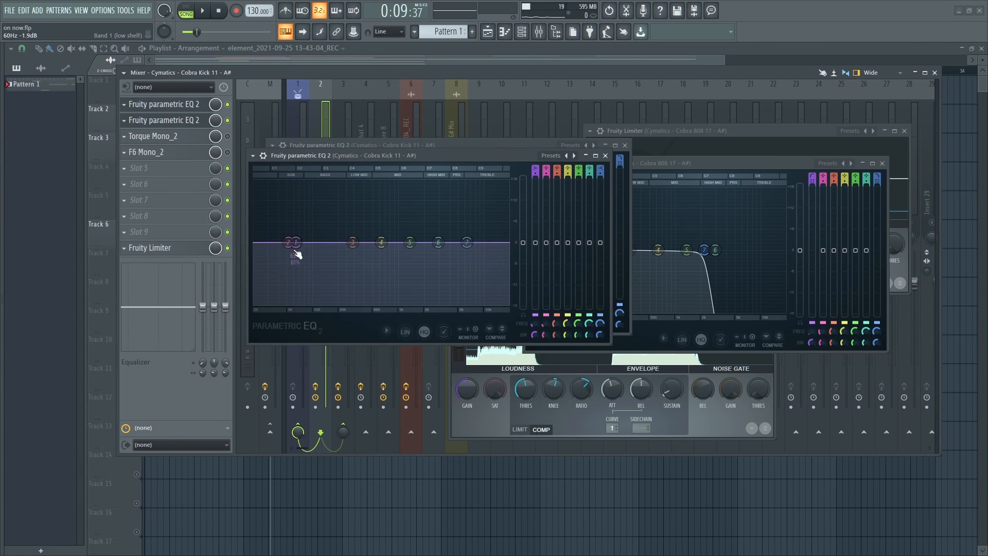
Settle the boost at about 52 Hz and +3 dB with a narrower width
left_click_drag(293, 242, 288, 239)
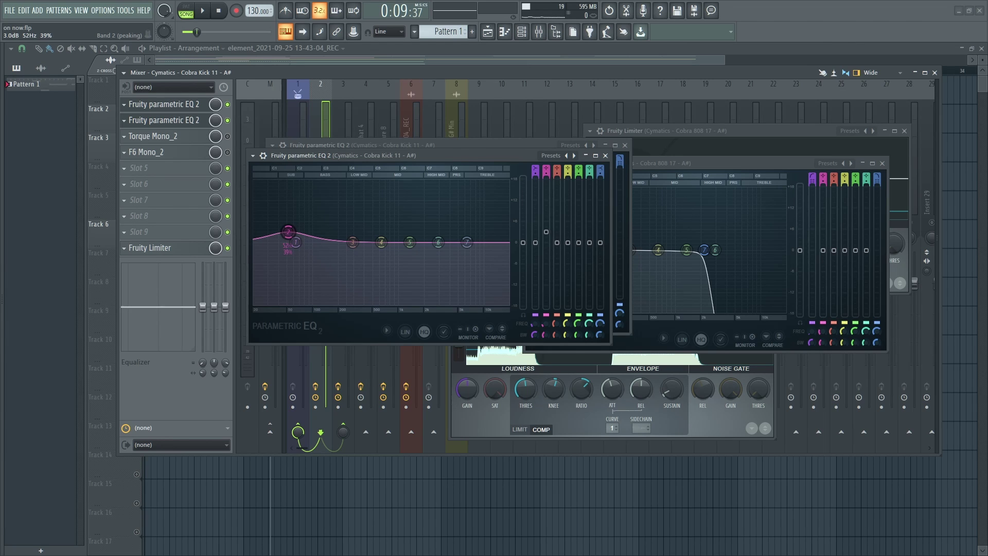
left_click_drag(287, 230, 291, 238)
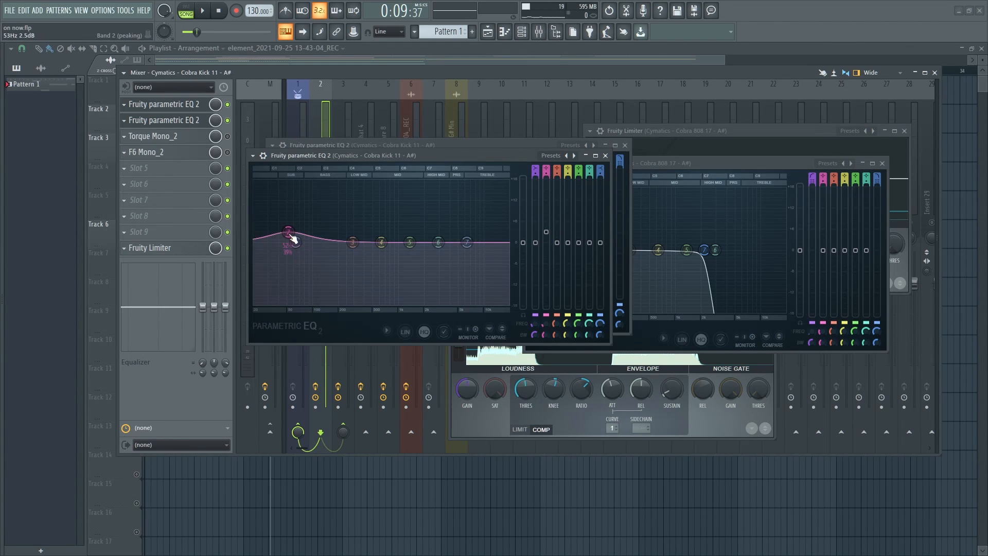
left_click_drag(288, 228, 288, 233)
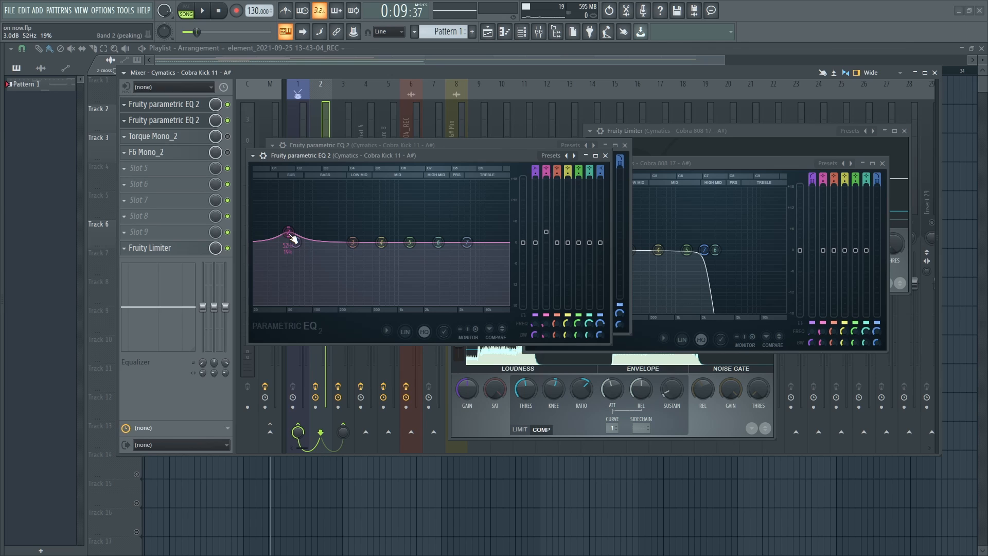
left_click_drag(287, 232, 287, 239)
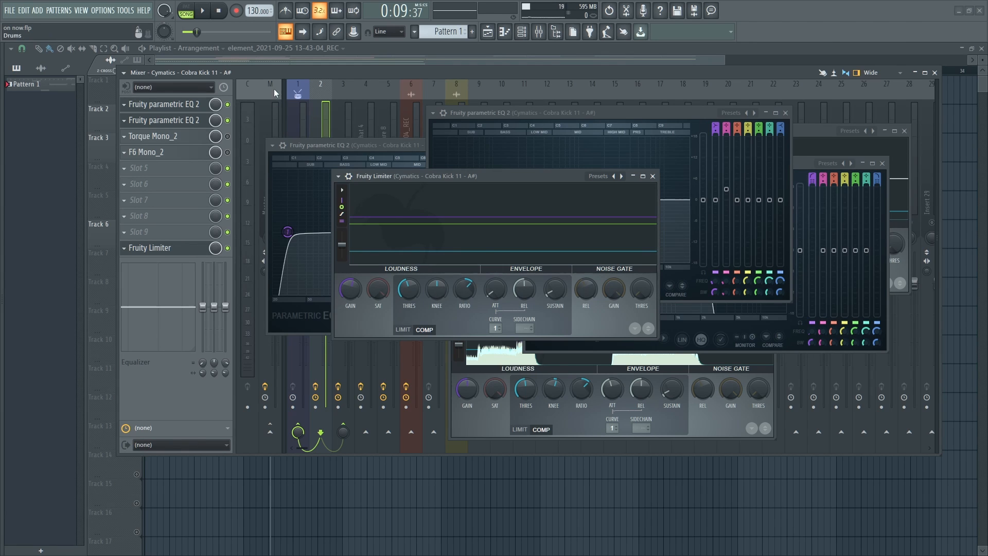
Start playback of the song with the Cobra 808 17 channel selected
left_click(205, 10)
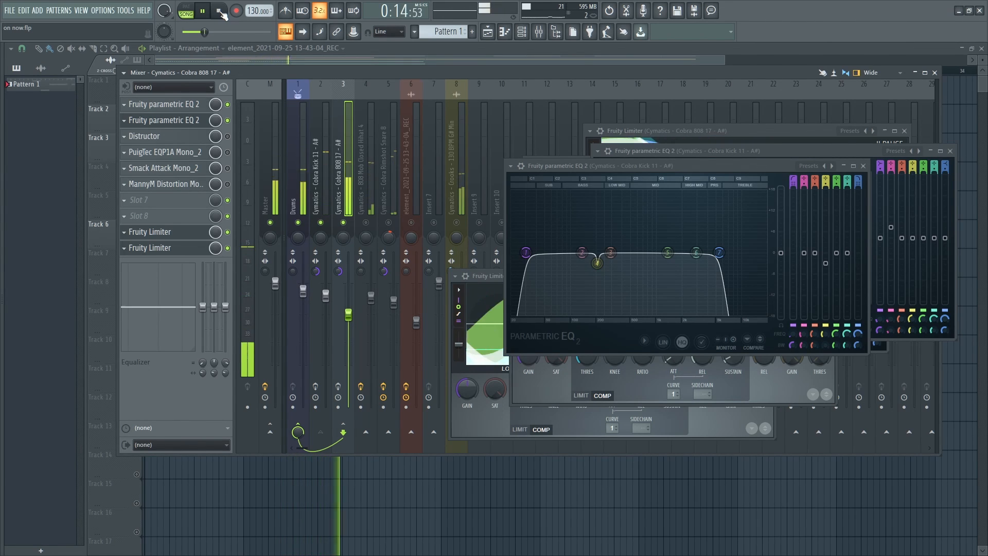
Stop playback and bring up the Torque Mono enhancer on the Cobra Kick 11 channel
left_click(213, 10)
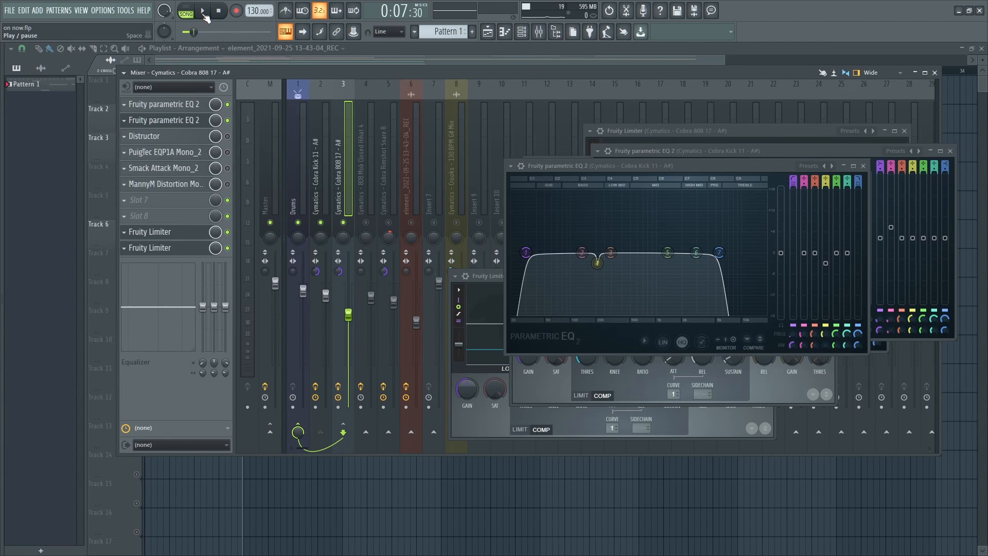
left_click(203, 10)
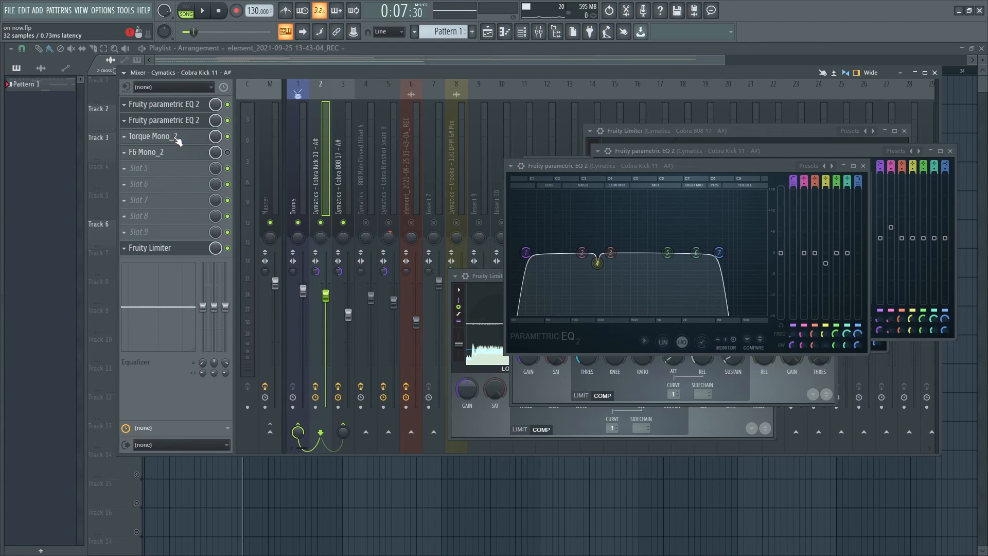
left_click(155, 136)
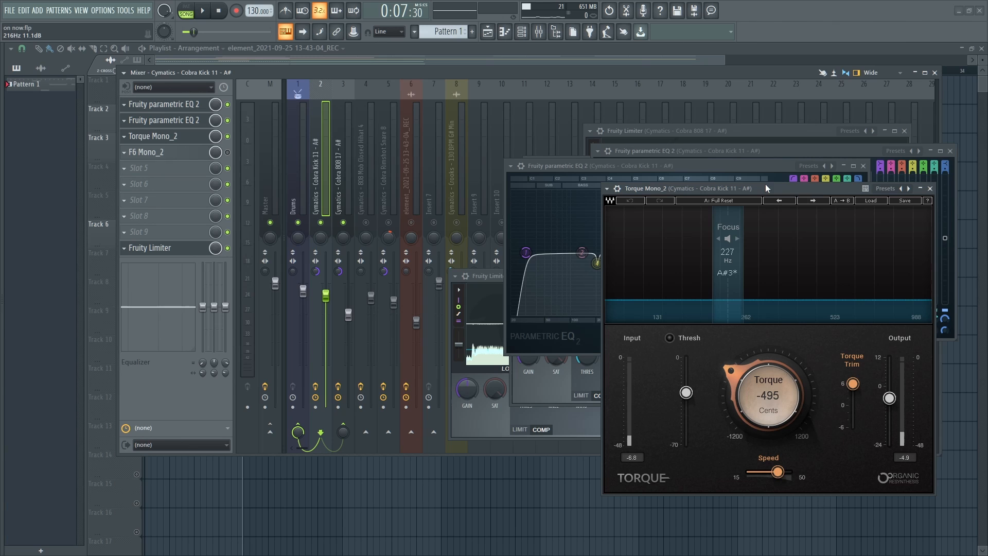
left_click_drag(766, 188, 413, 120)
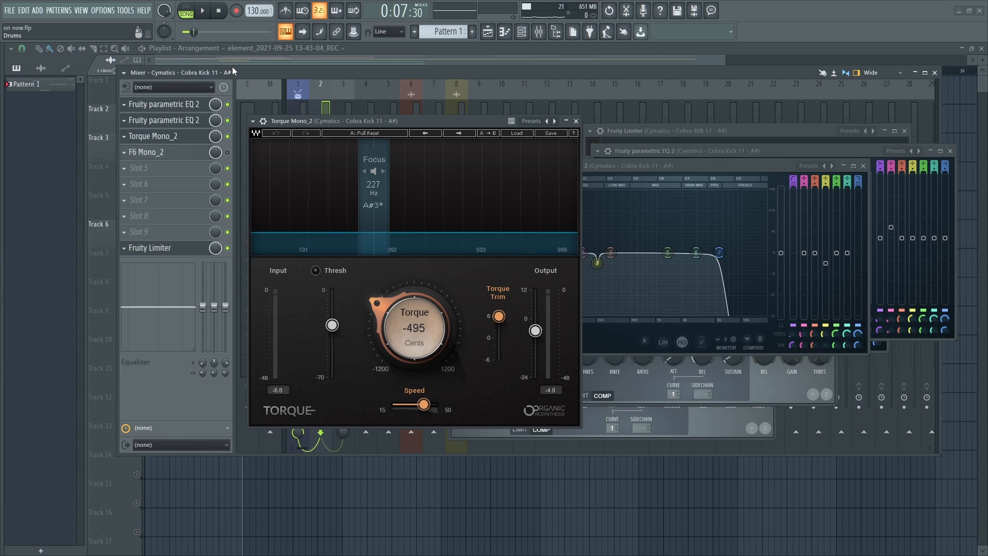
left_click(204, 11)
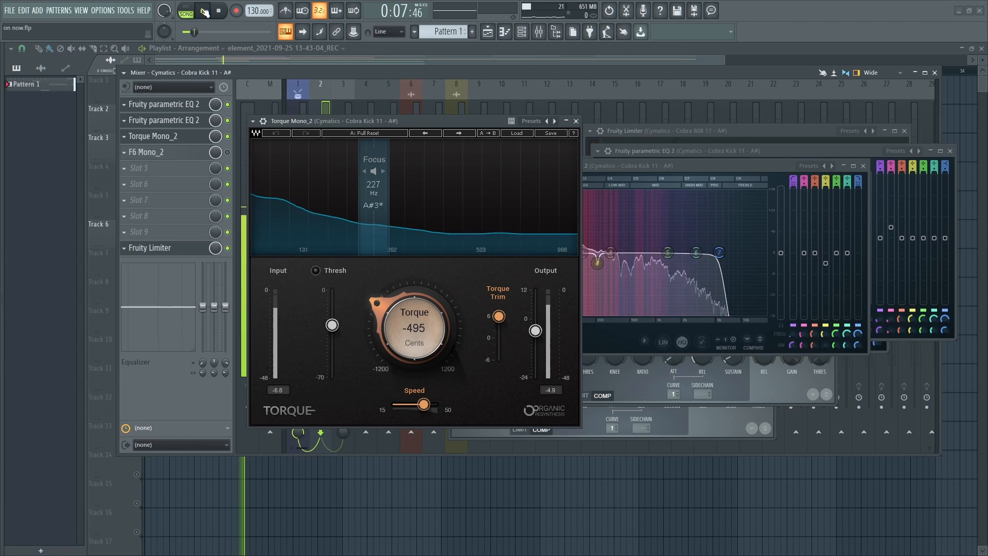
left_click(189, 10)
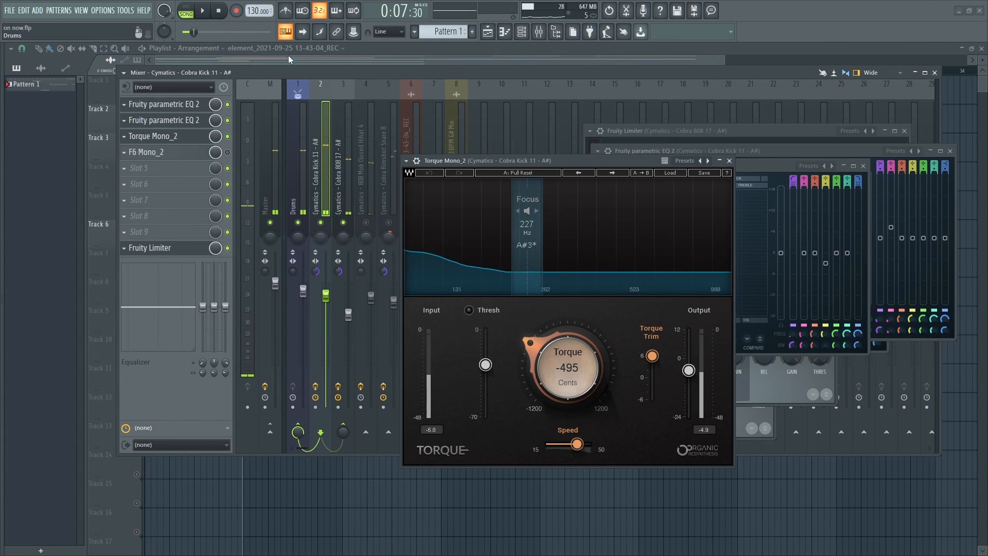
left_click_drag(444, 161, 588, 187)
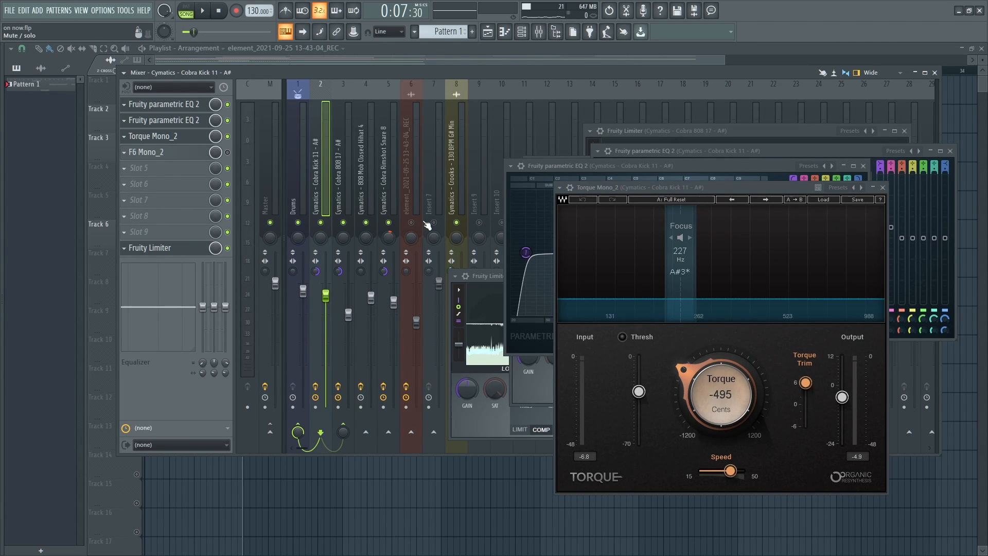
mouse_move(386, 226)
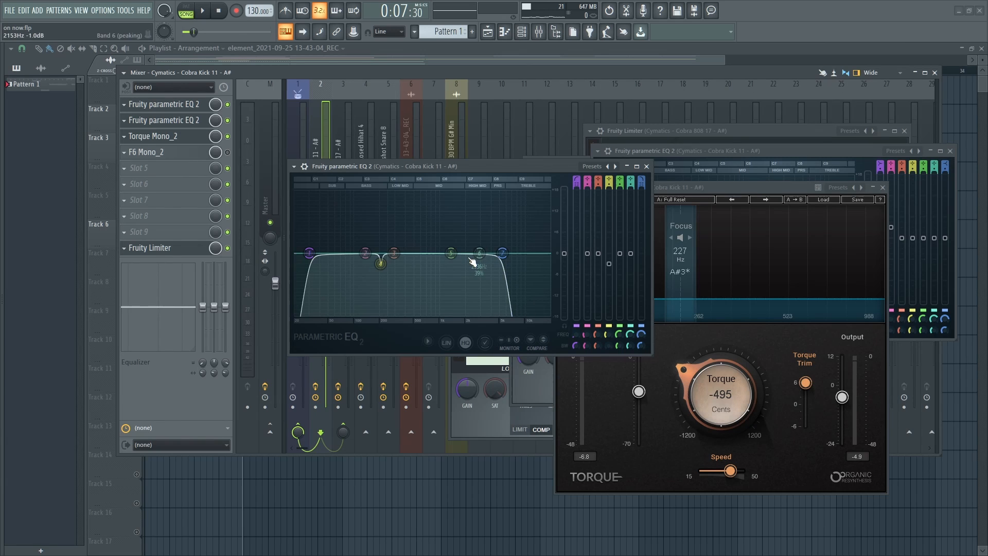
Adjust the kick EQ's upper band 6 node, then close the EQ window
left_click_drag(479, 253, 502, 253)
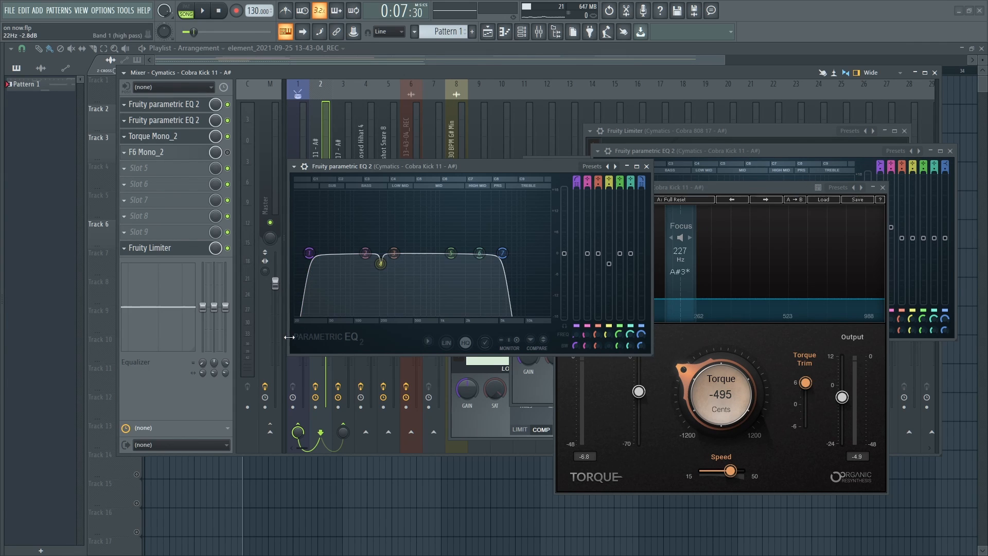
left_click_drag(308, 252, 309, 255)
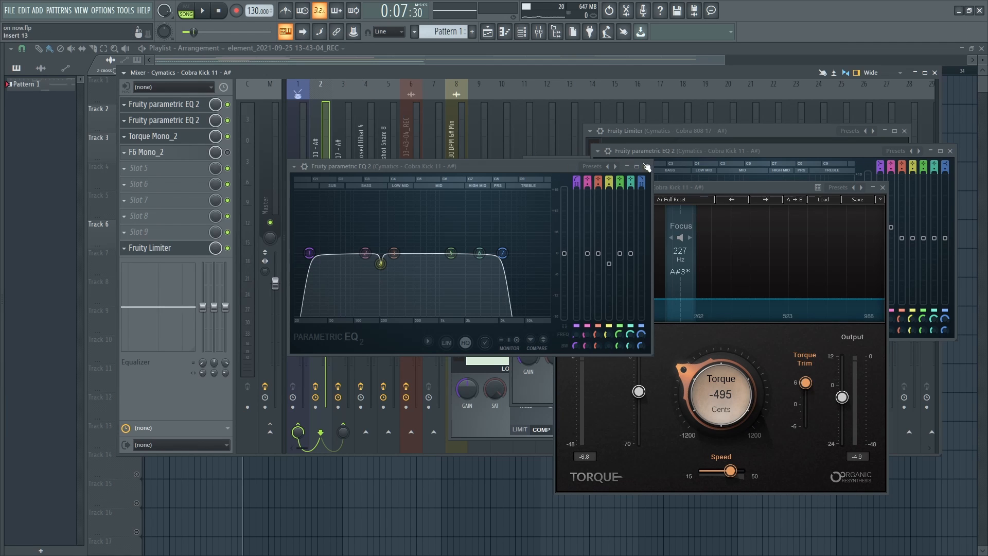
left_click(642, 165)
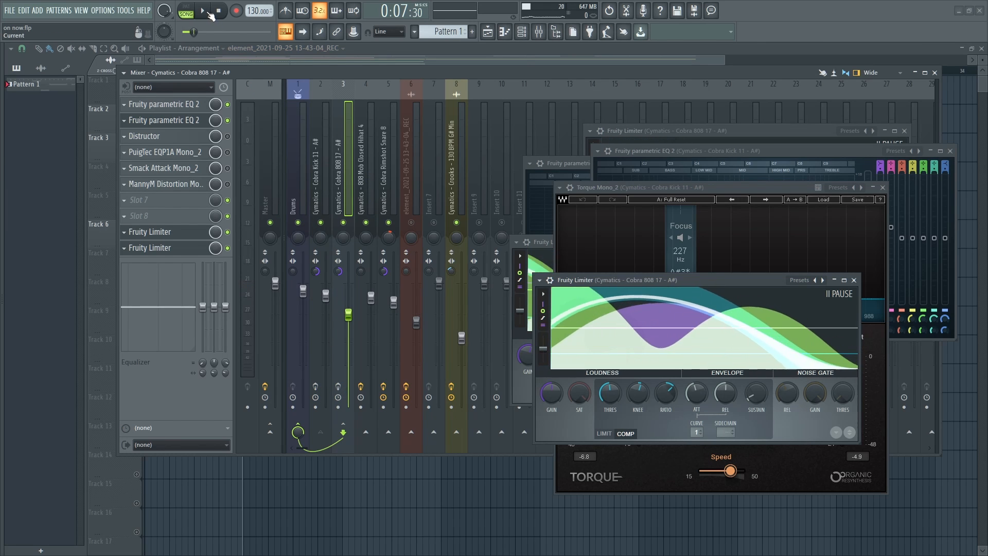
left_click(204, 10)
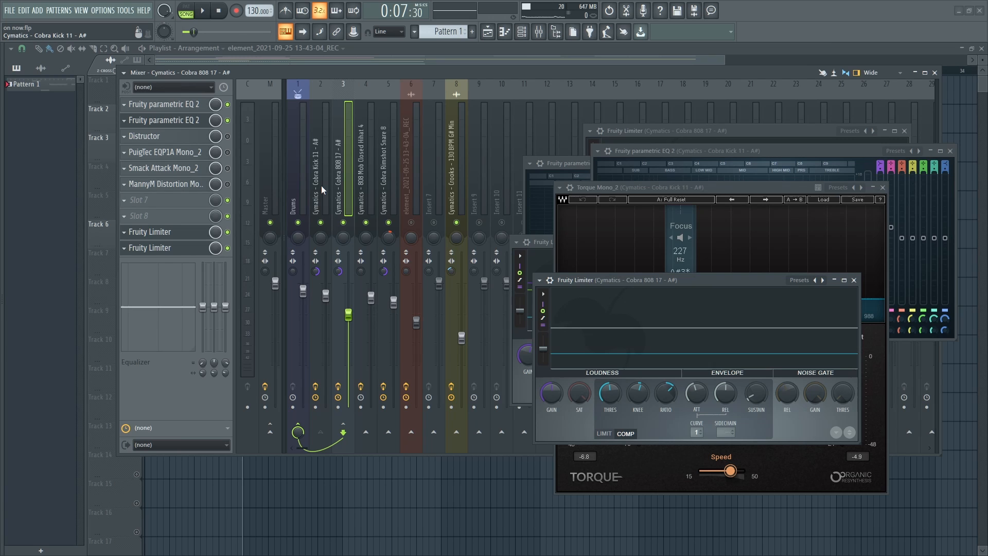
left_click(205, 10)
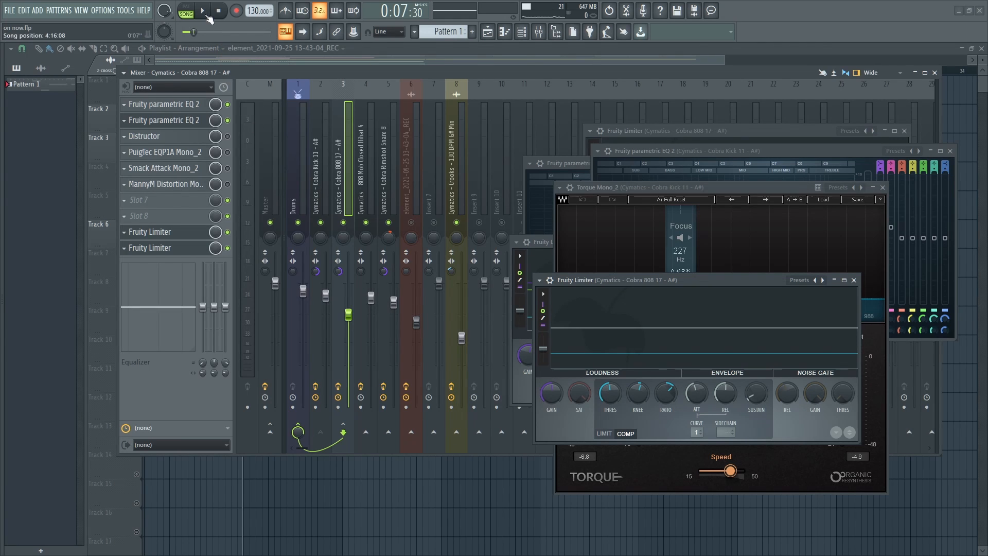
left_click(206, 10)
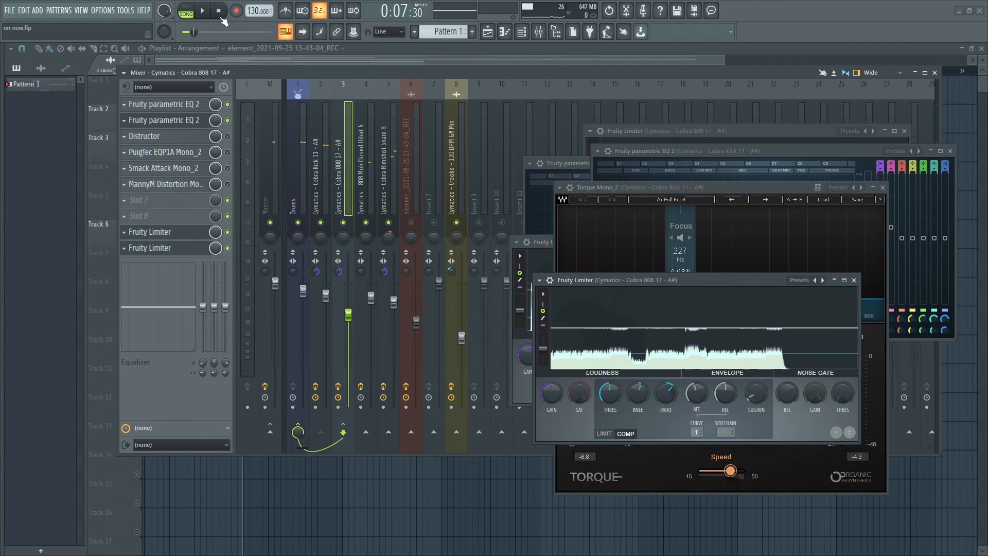
left_click(211, 11)
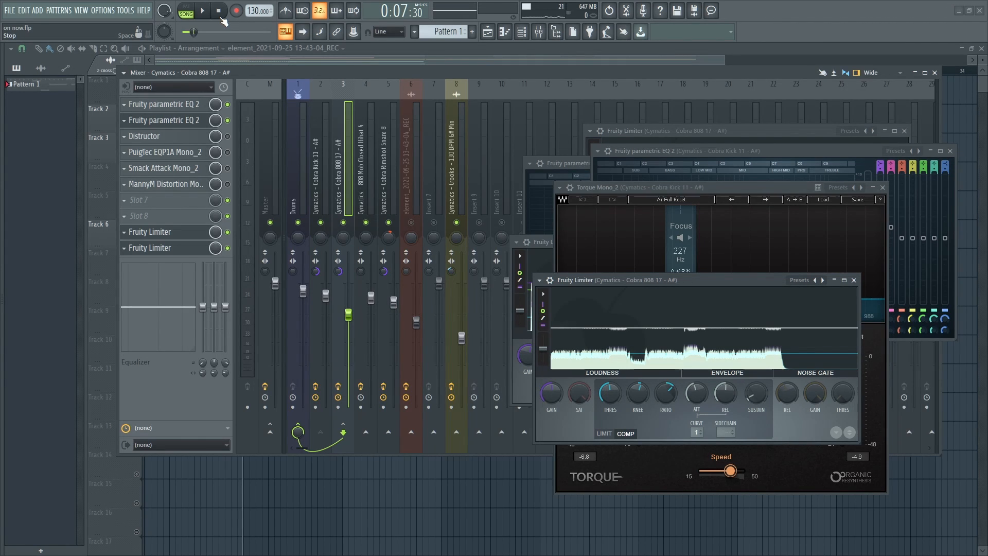
left_click(196, 10)
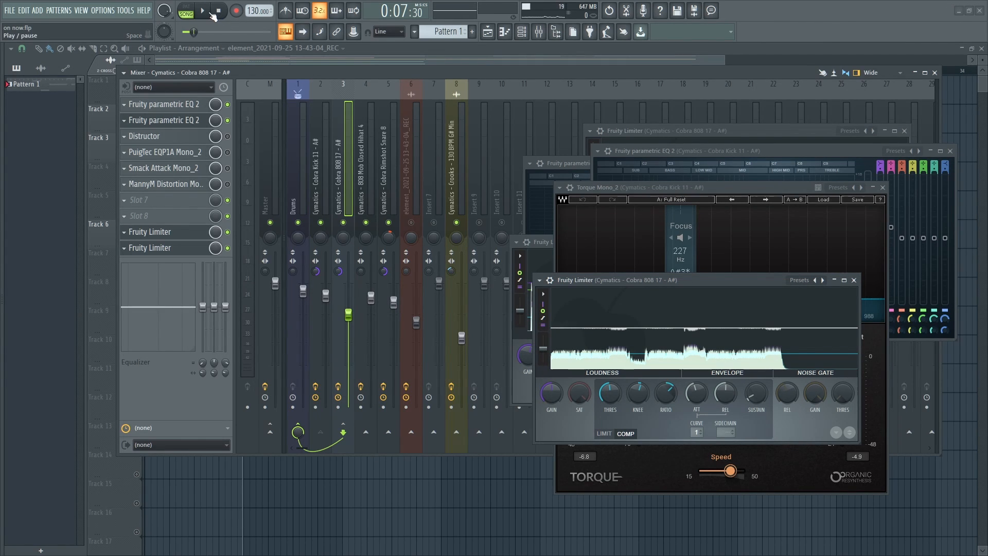